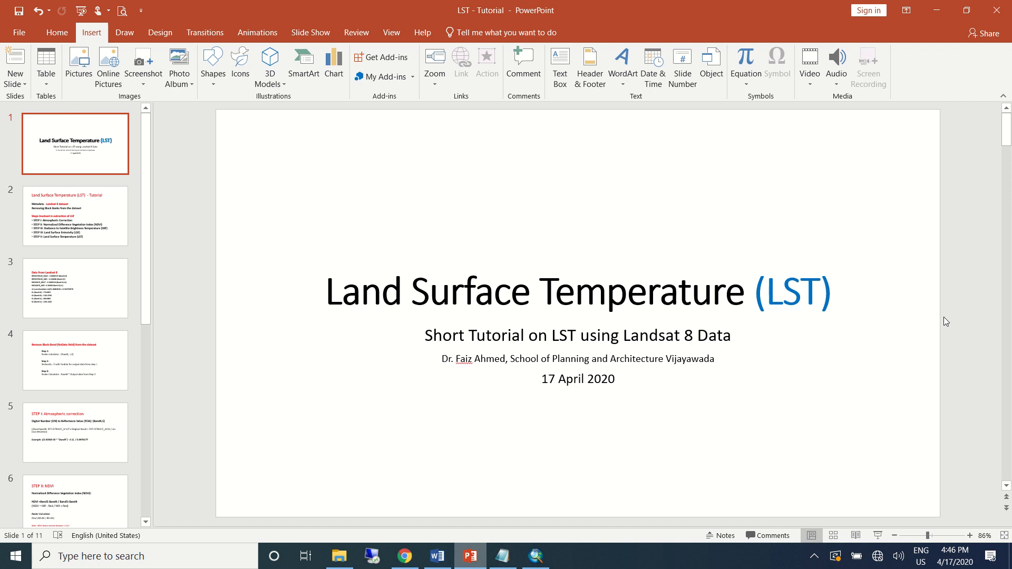
Browse to the Feb2020 folder on D: holding the Landsat band files and MTL file
click(75, 215)
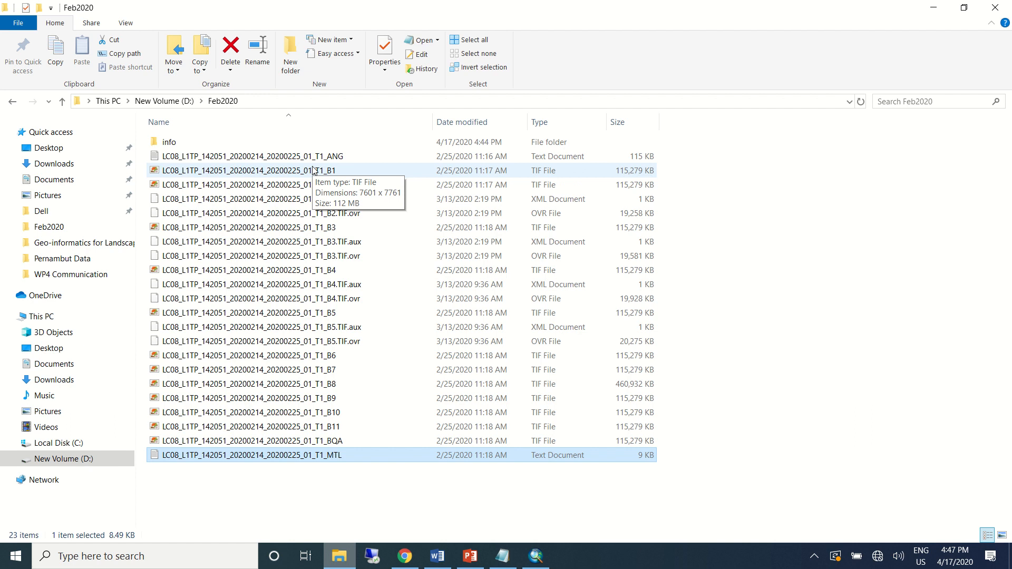
mouse_move(355, 501)
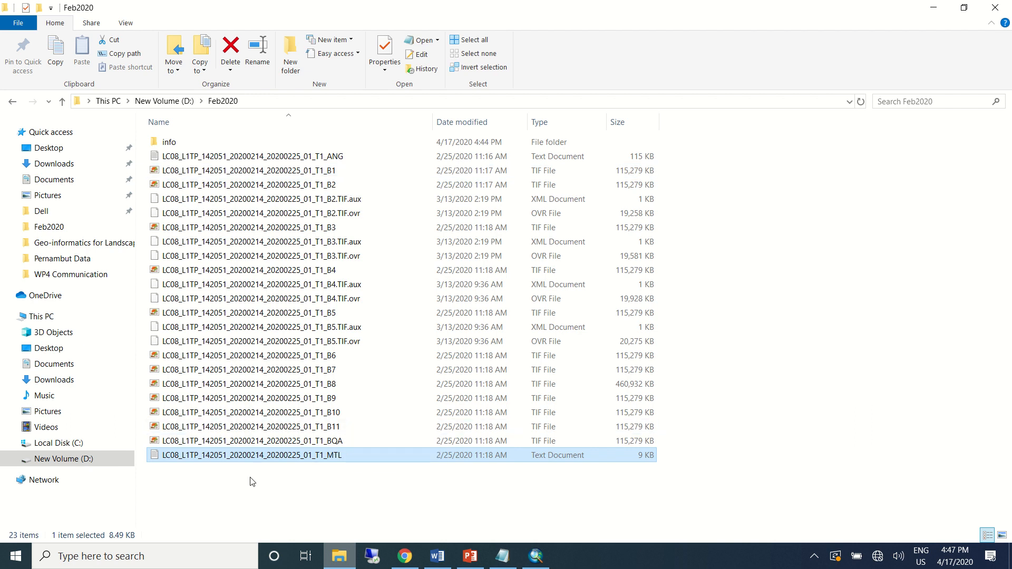
mouse_move(294, 474)
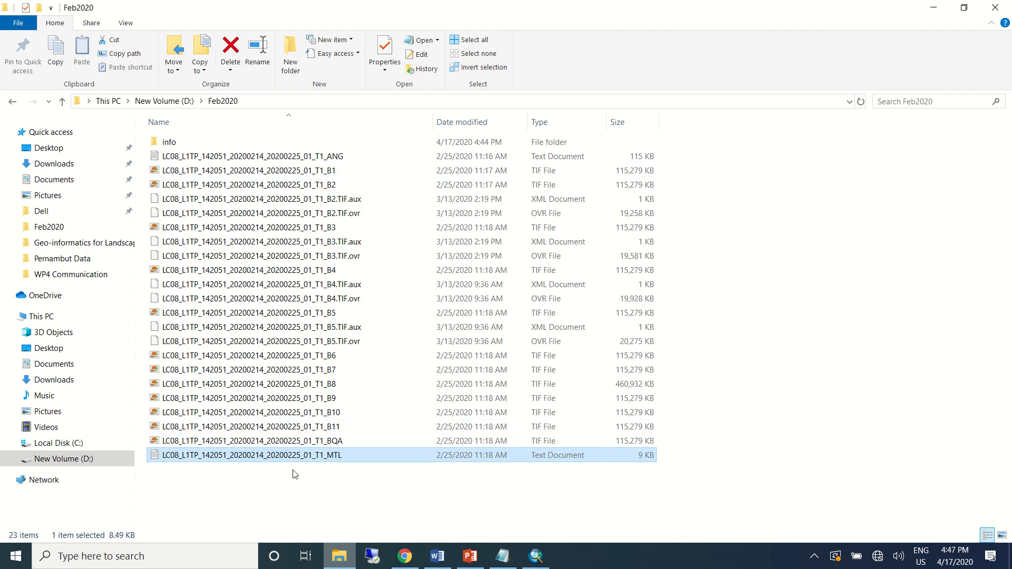
Open the LC08 MTL metadata text file in Notepad and skim its scene entries
double_click(248, 456)
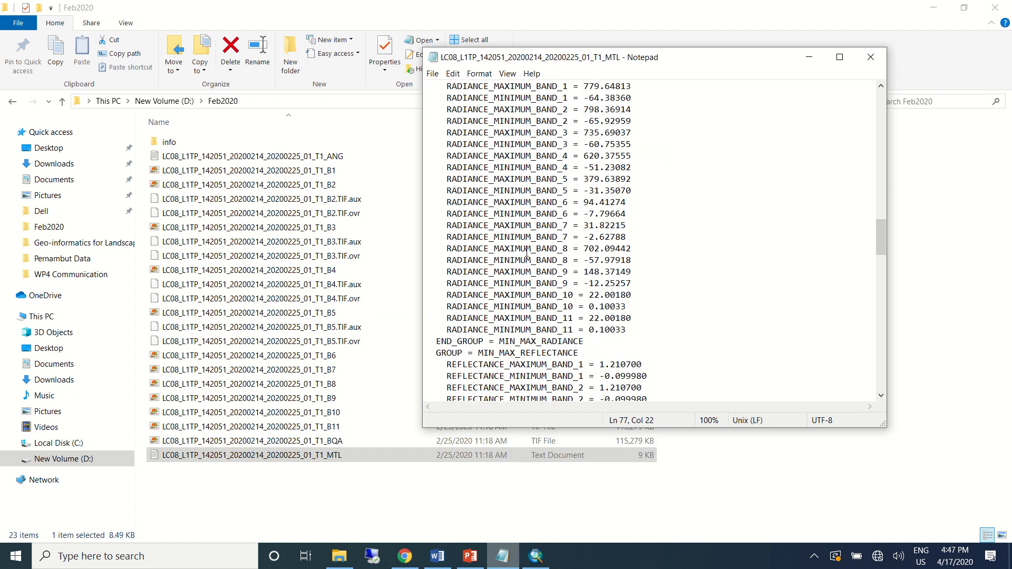
scroll(down, 3)
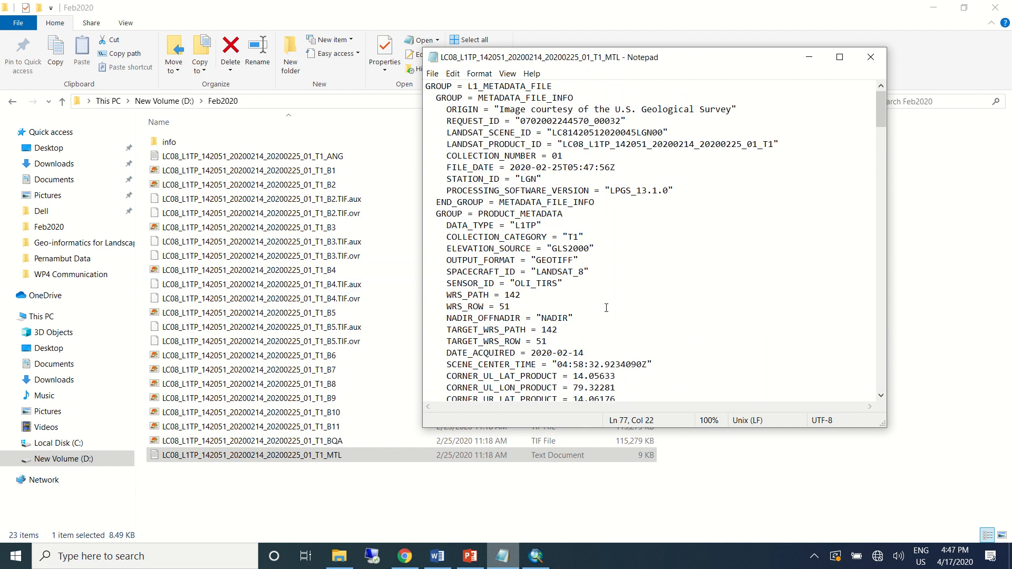
mouse_move(461, 549)
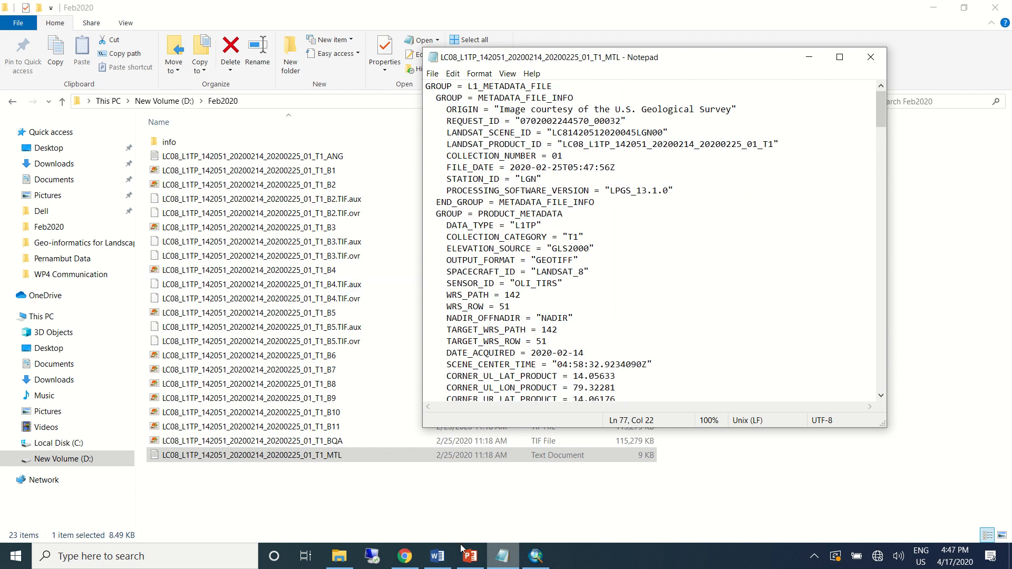
Show slide 3 and mark its REFLECTANCE_ADD, RADIANCE_ADD, sun elevation and K1/K2 Band 10 constants
click(470, 556)
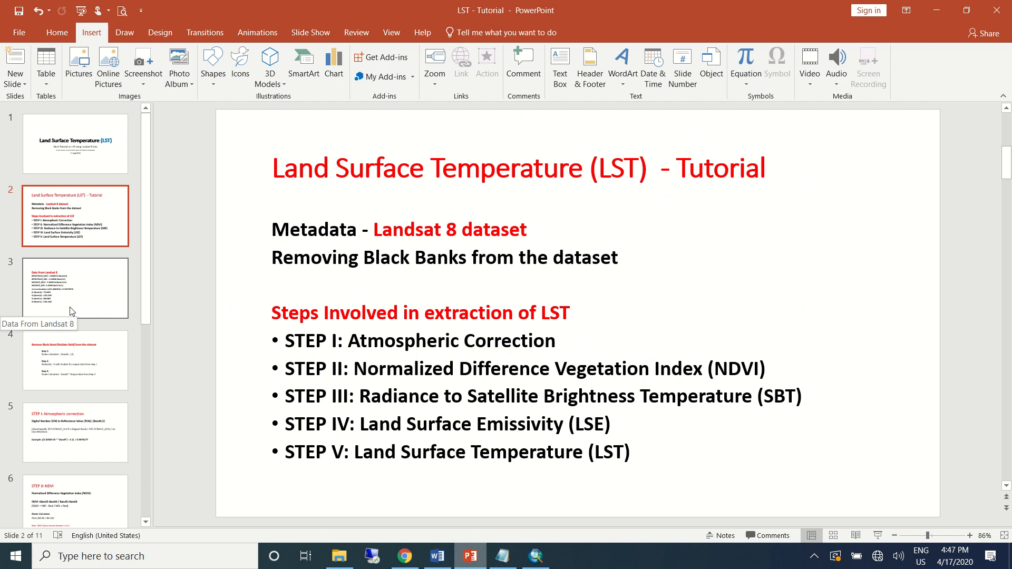
click(75, 288)
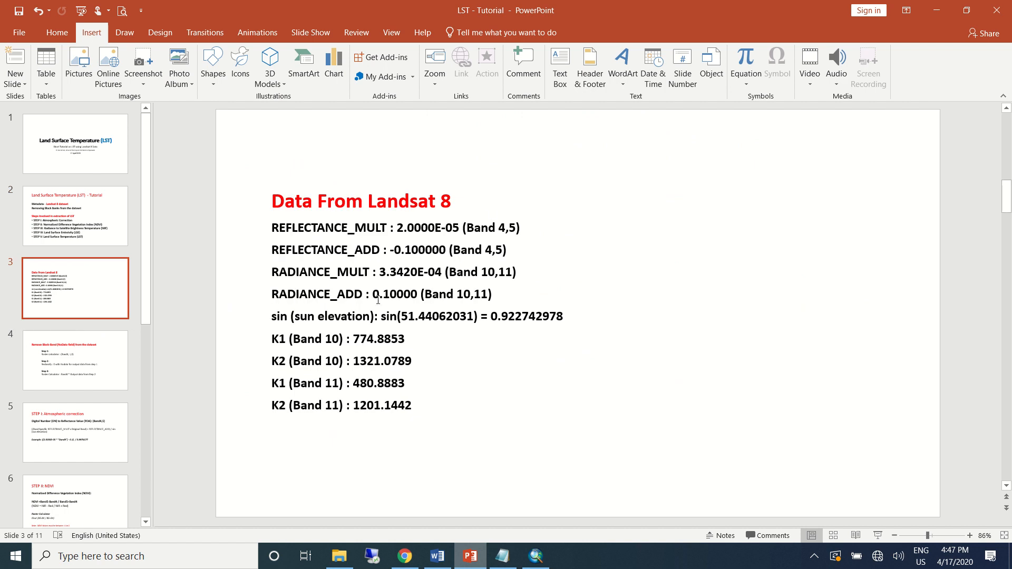
mouse_move(377, 298)
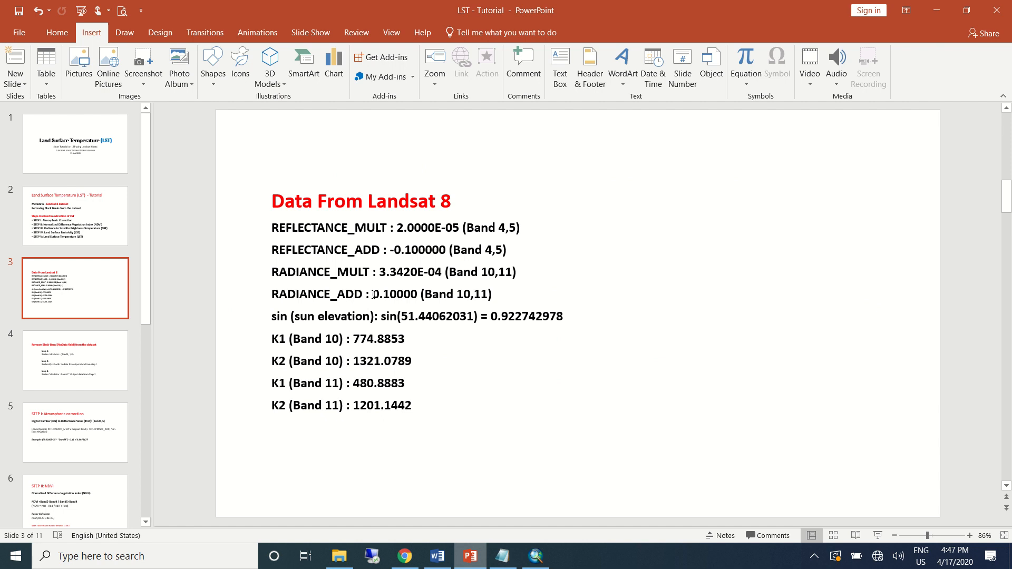
double_click(297, 228)
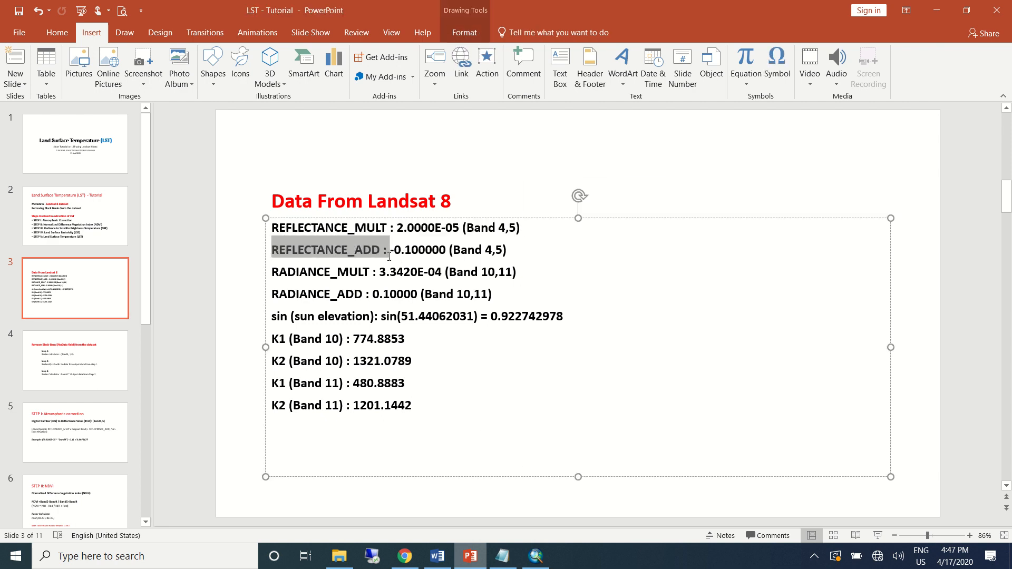
drag(387, 249, 507, 250)
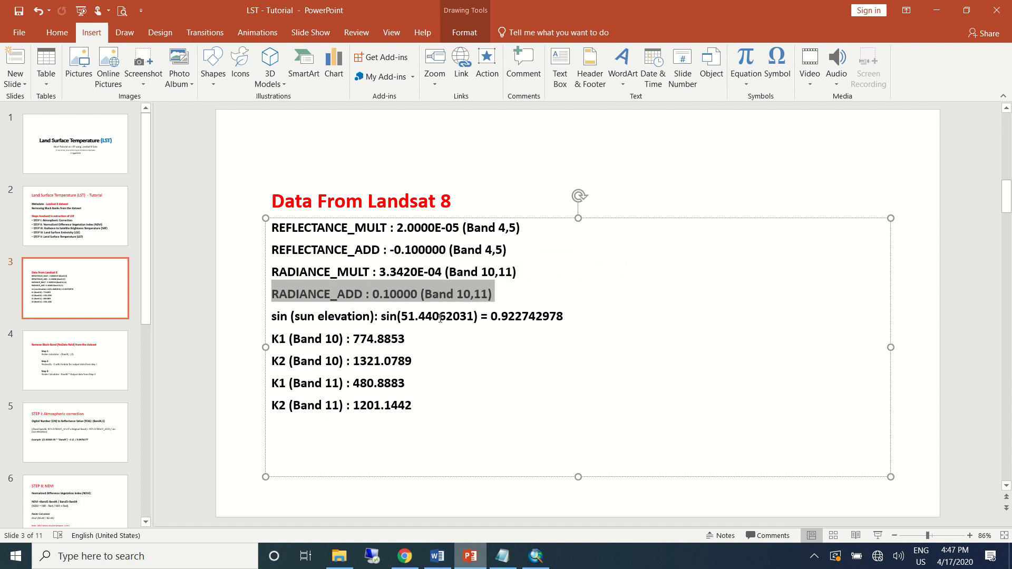
double_click(303, 316)
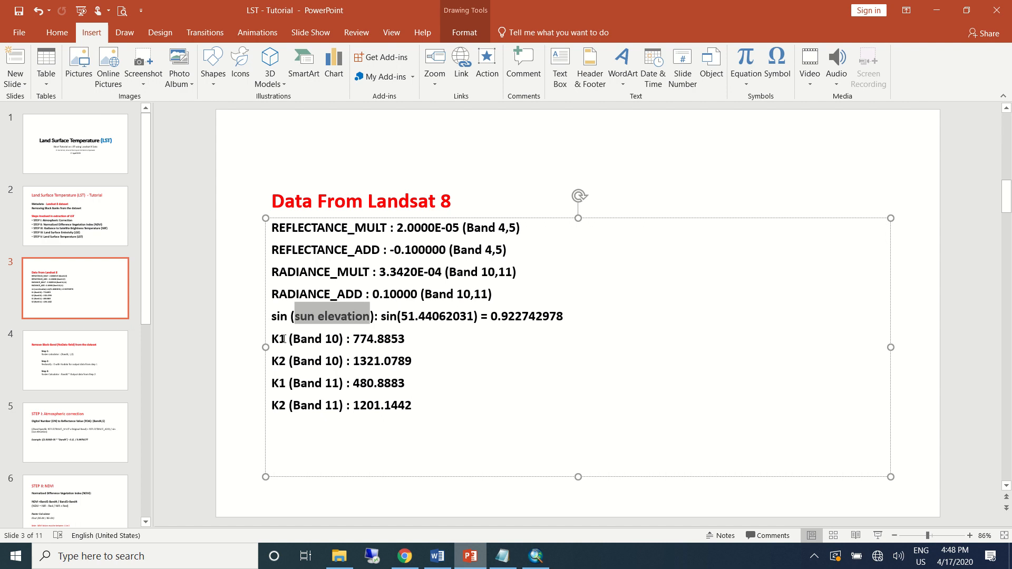
drag(272, 338, 412, 360)
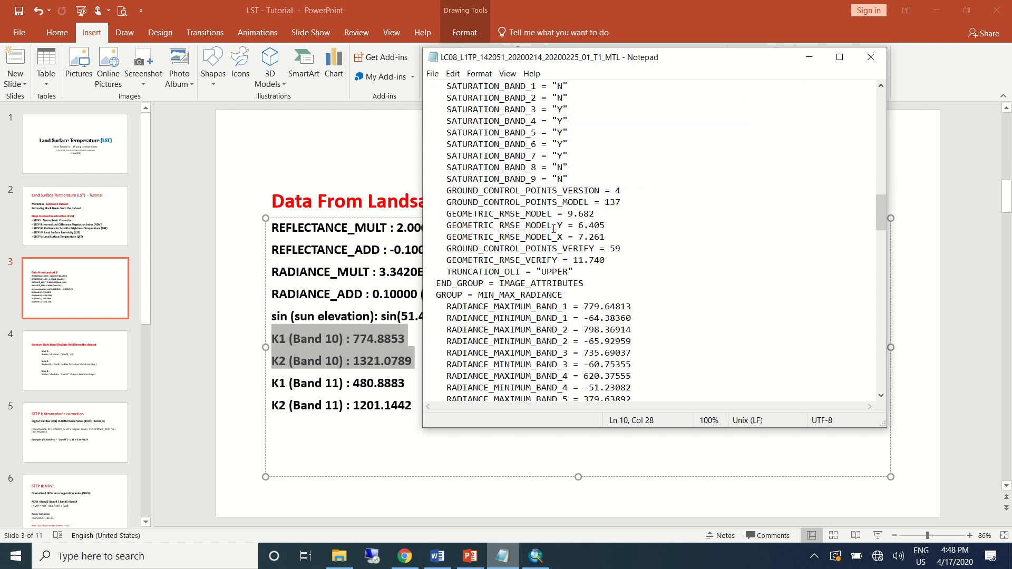
Locate the RADIANCE_MULT_BAND_10 and K1_CONSTANT_BAND_10 entries in the MTL file
scroll(down, 3)
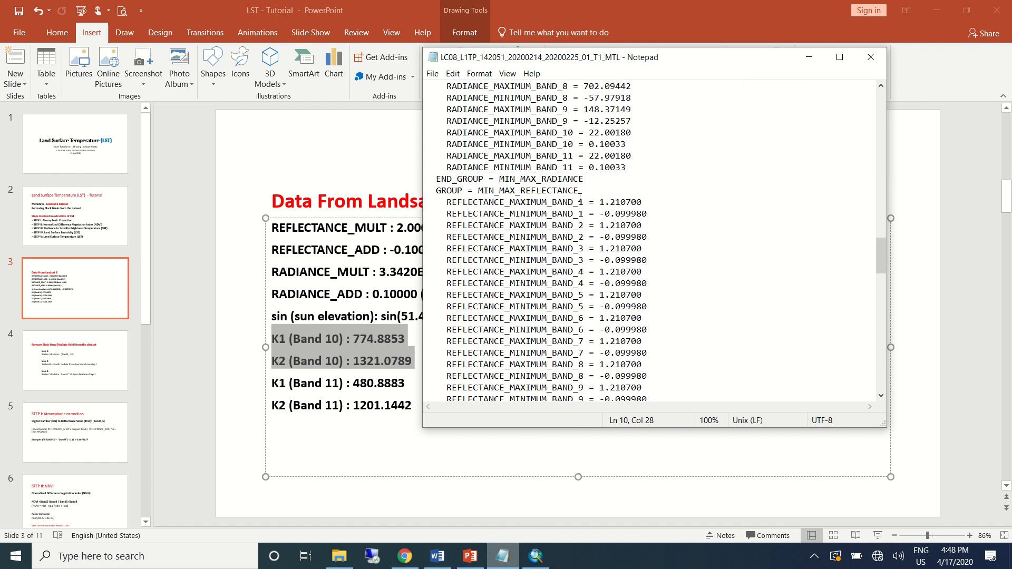
scroll(down, 3)
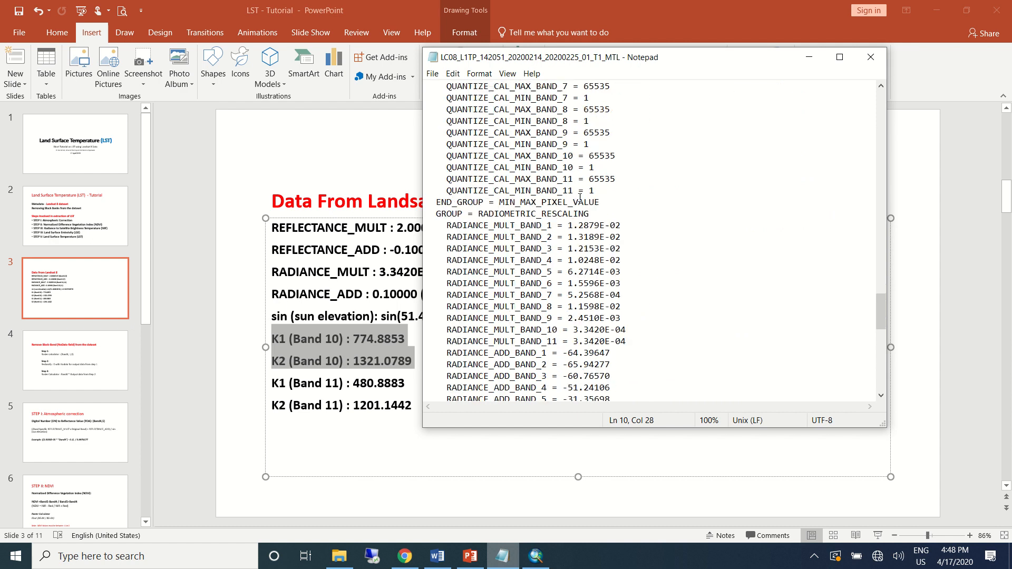
scroll(down, 3)
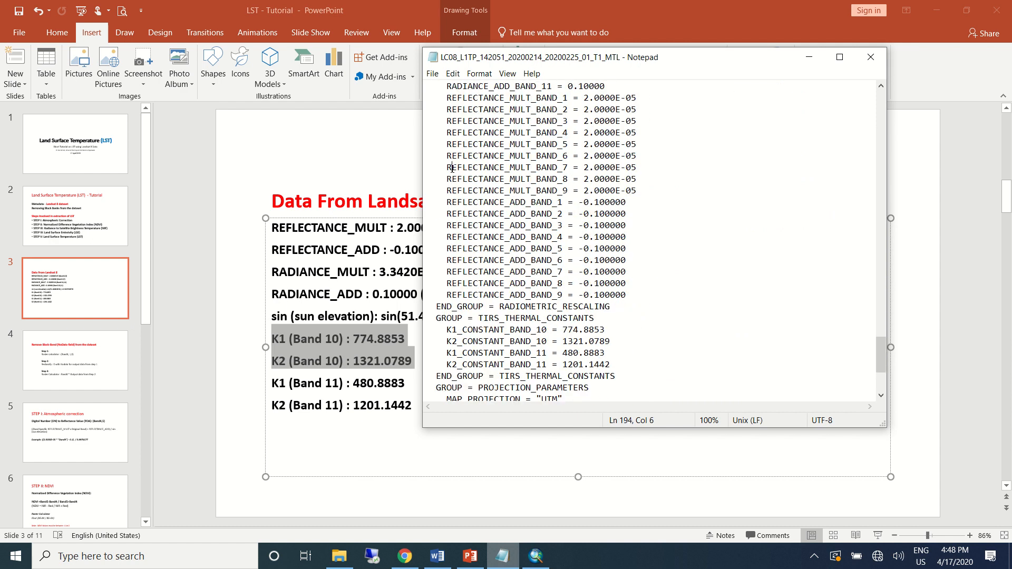
drag(452, 168, 603, 167)
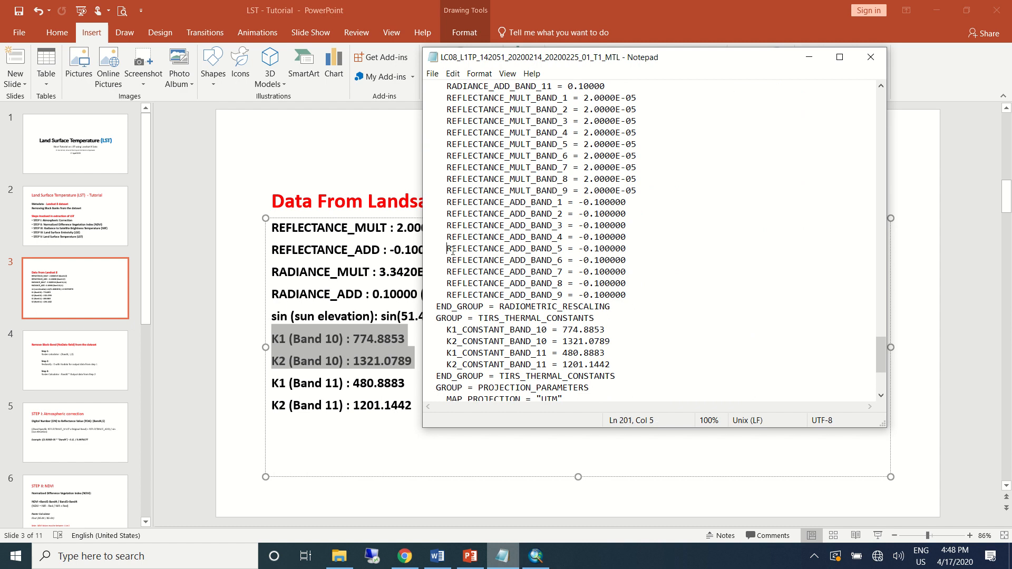
click(484, 236)
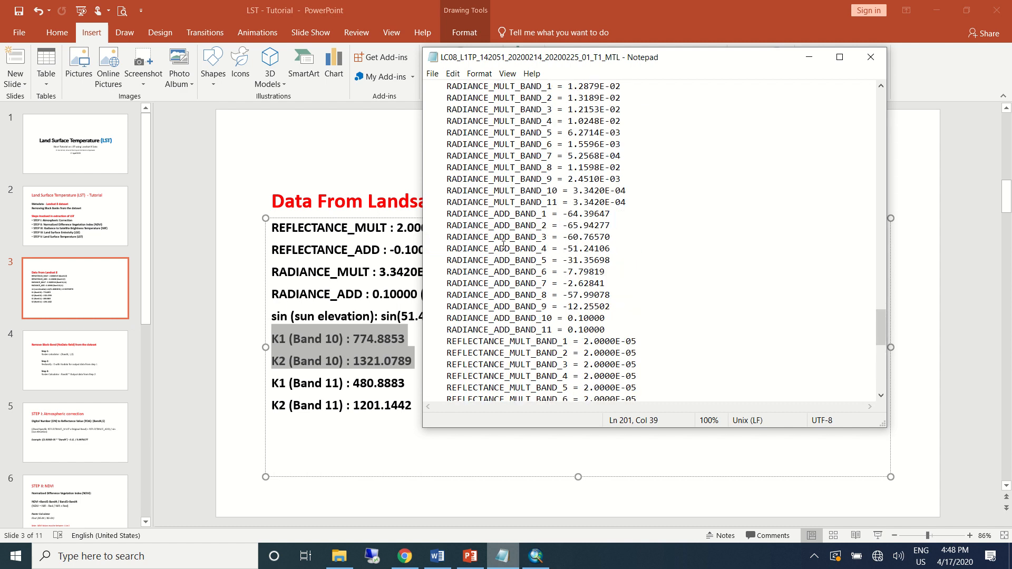
double_click(482, 191)
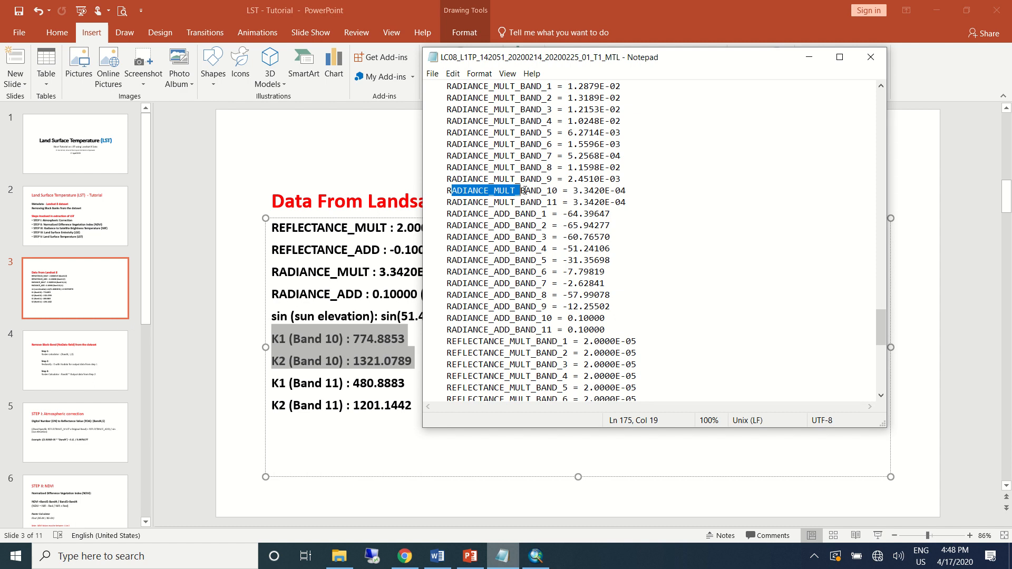
drag(523, 191, 620, 202)
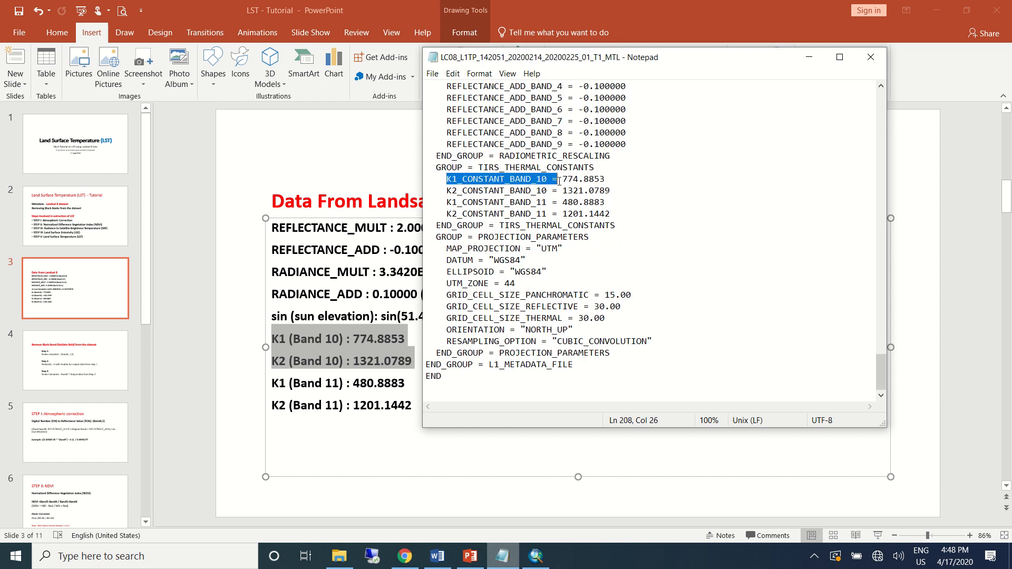
drag(556, 179, 619, 214)
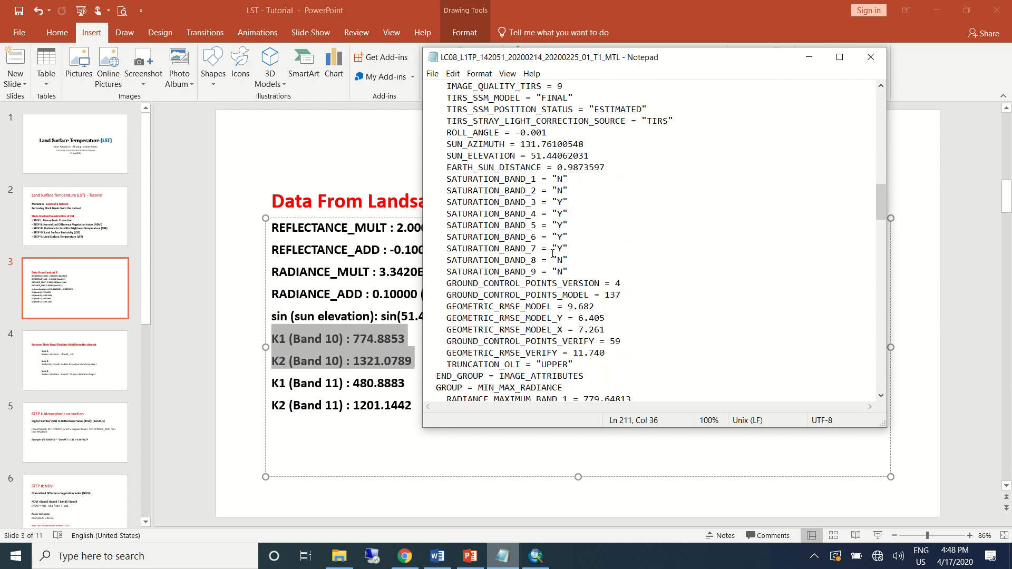
Scroll further to the SUN_ELEVATION 51.44062031 entry matching the slide
scroll(down, 3)
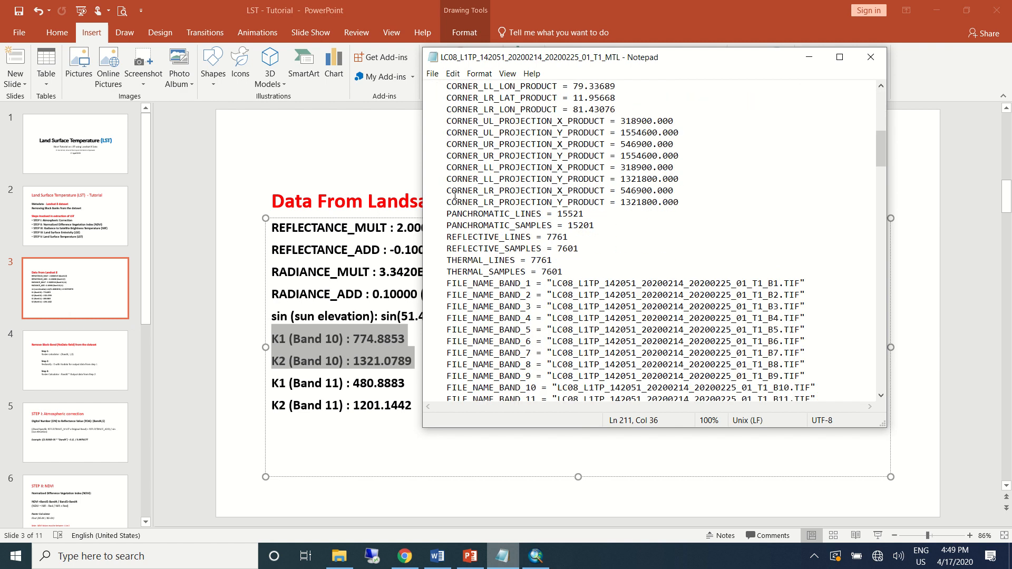
scroll(down, 3)
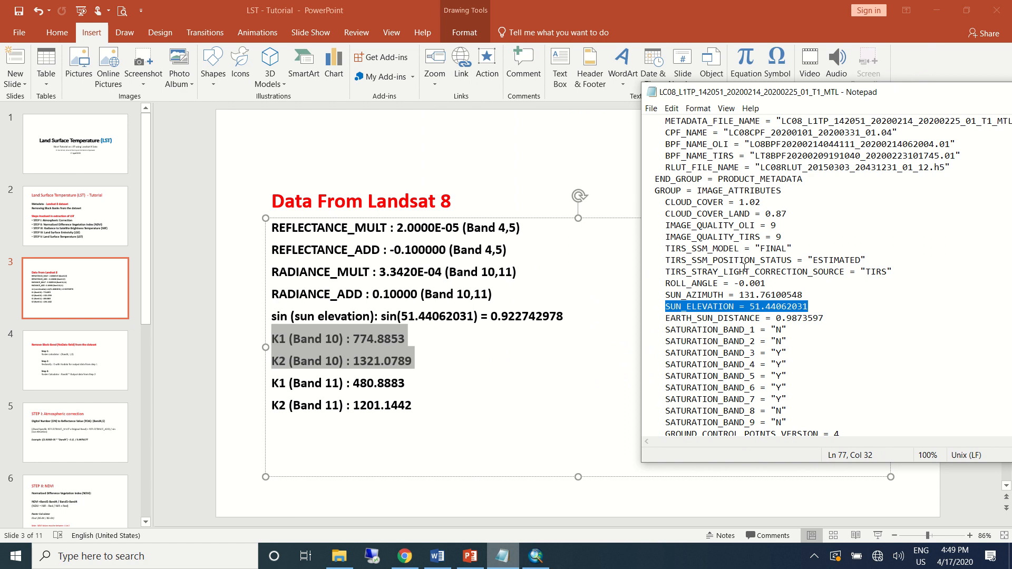
mouse_move(279, 306)
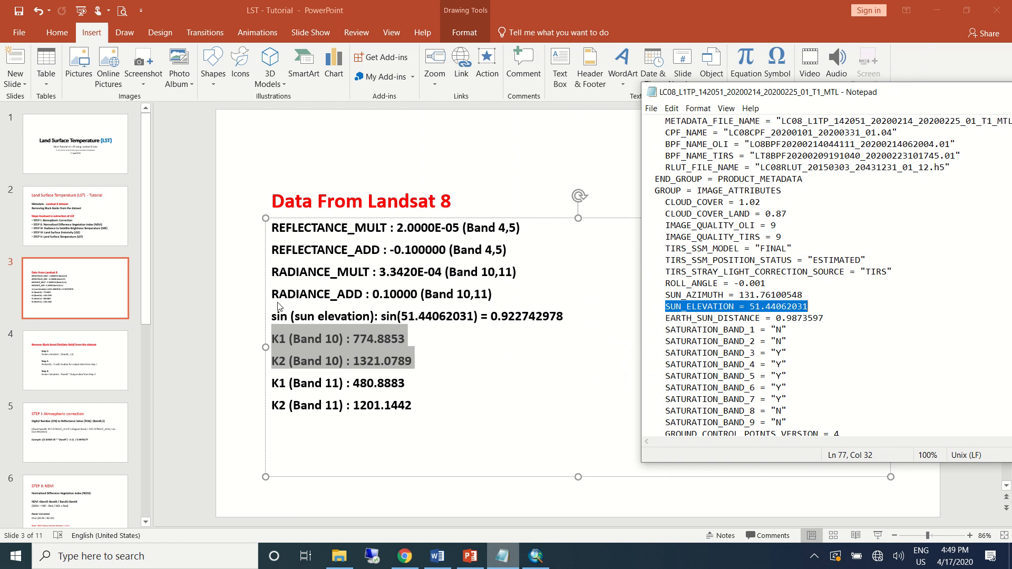
mouse_move(240, 297)
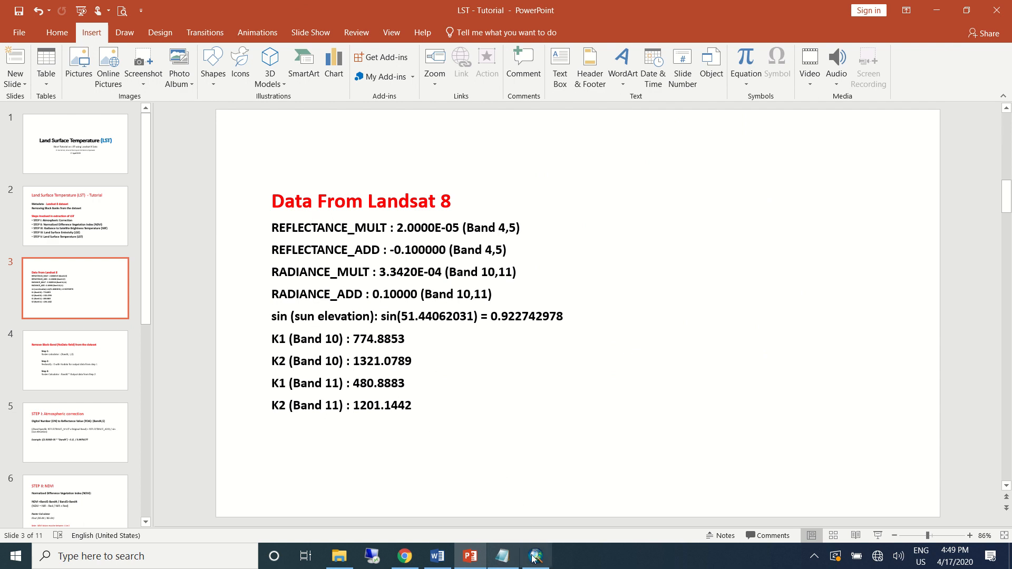
Add the ..._T1_B4.TIF band 4 raster from D:\Feb2020 to the map
click(535, 556)
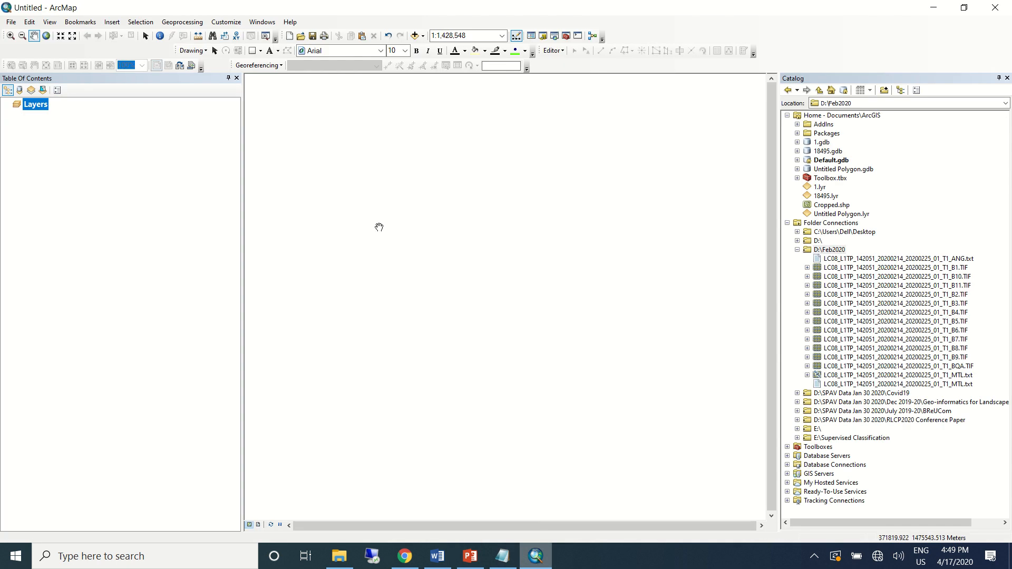
mouse_move(242, 210)
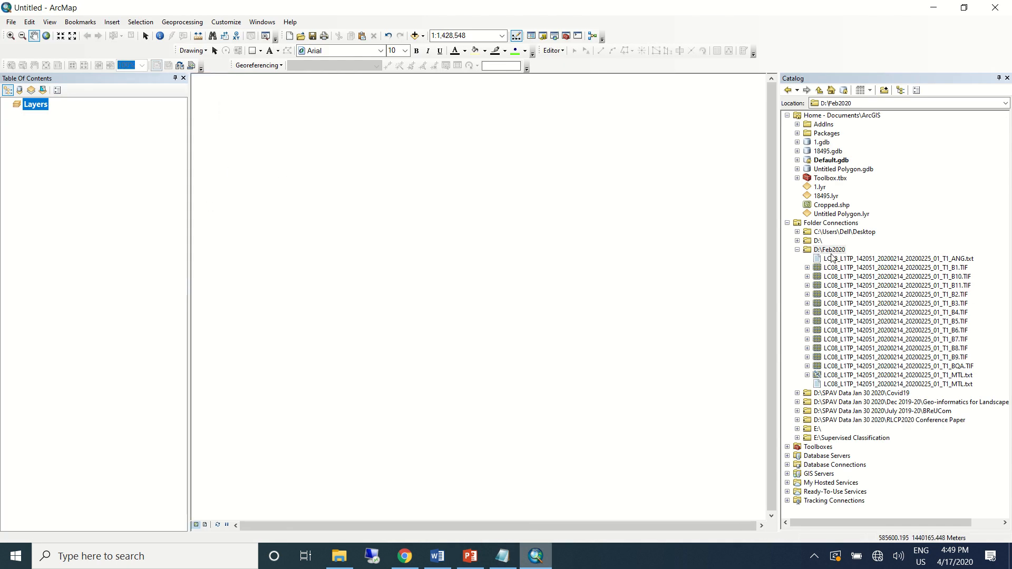
click(833, 249)
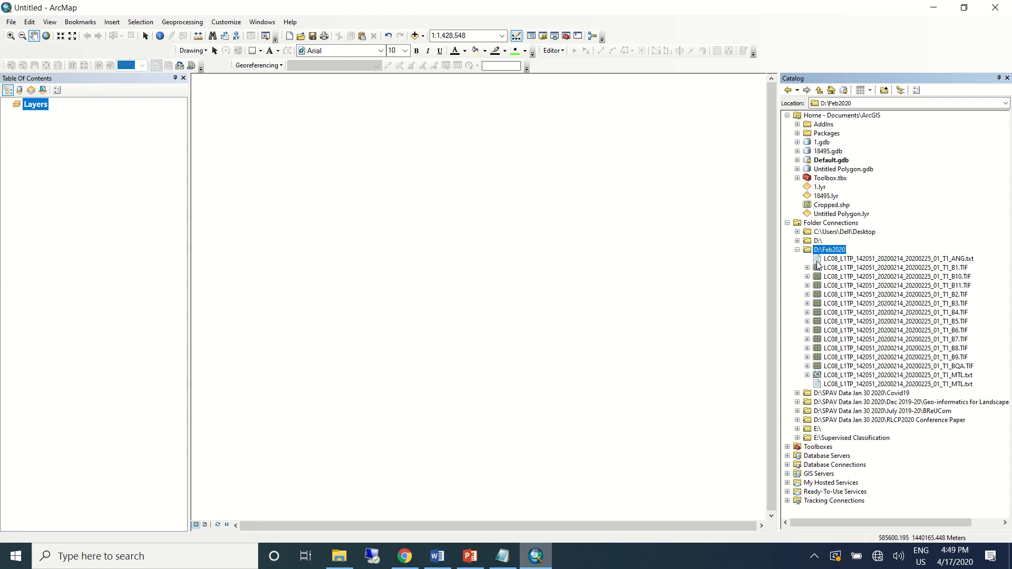
mouse_move(864, 254)
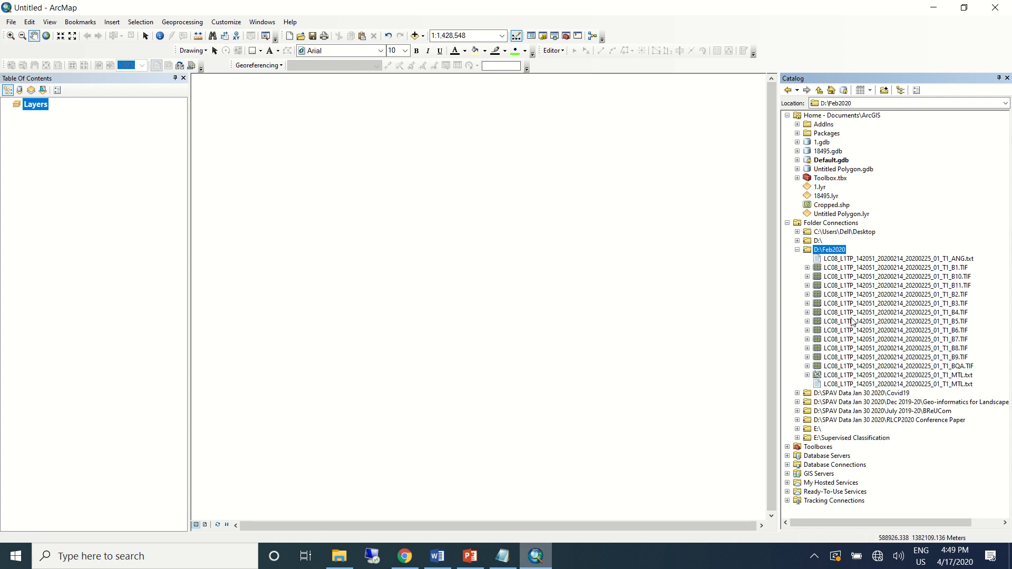
mouse_move(853, 322)
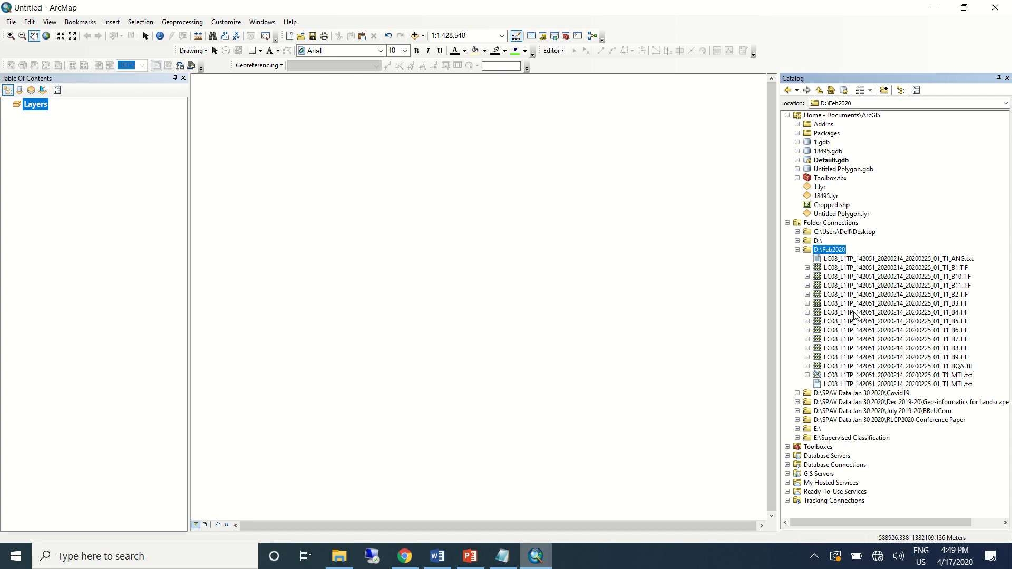
click(894, 320)
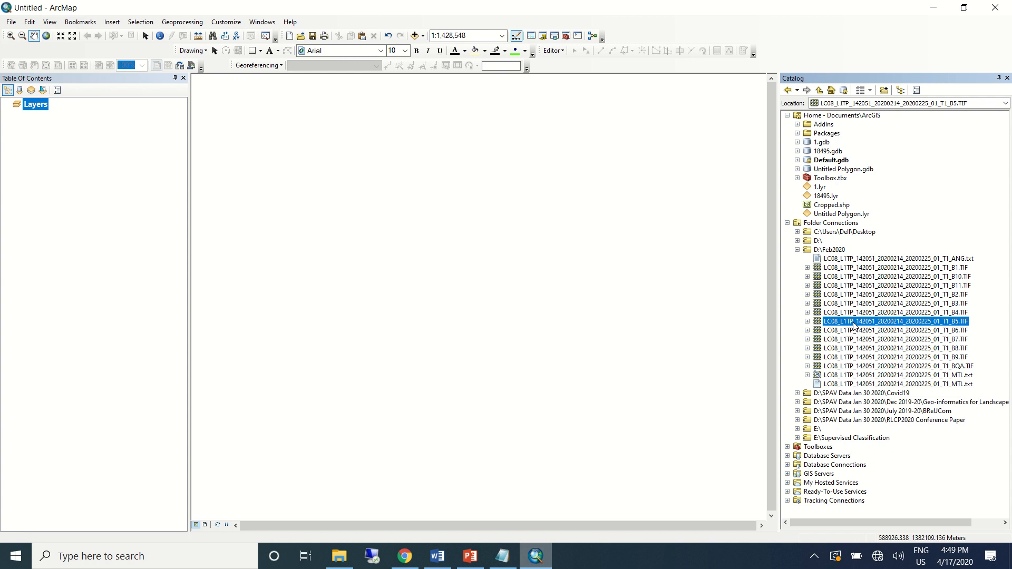
click(894, 312)
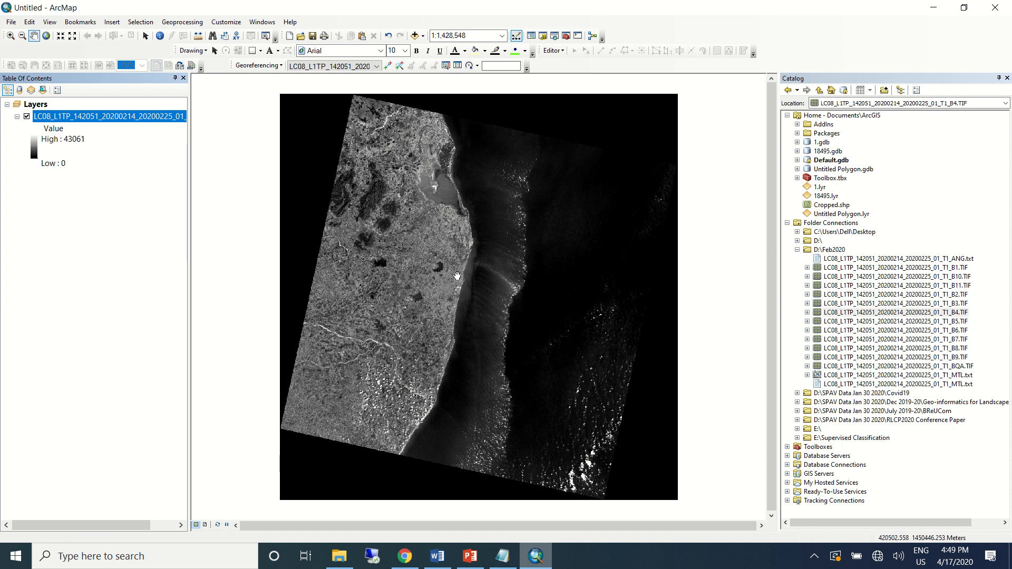
mouse_move(317, 124)
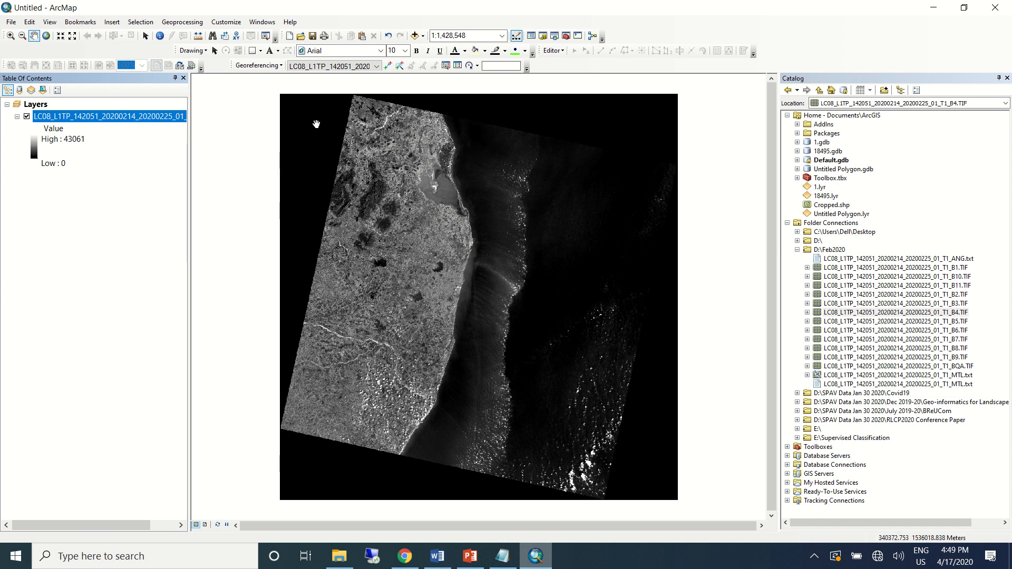
mouse_move(411, 472)
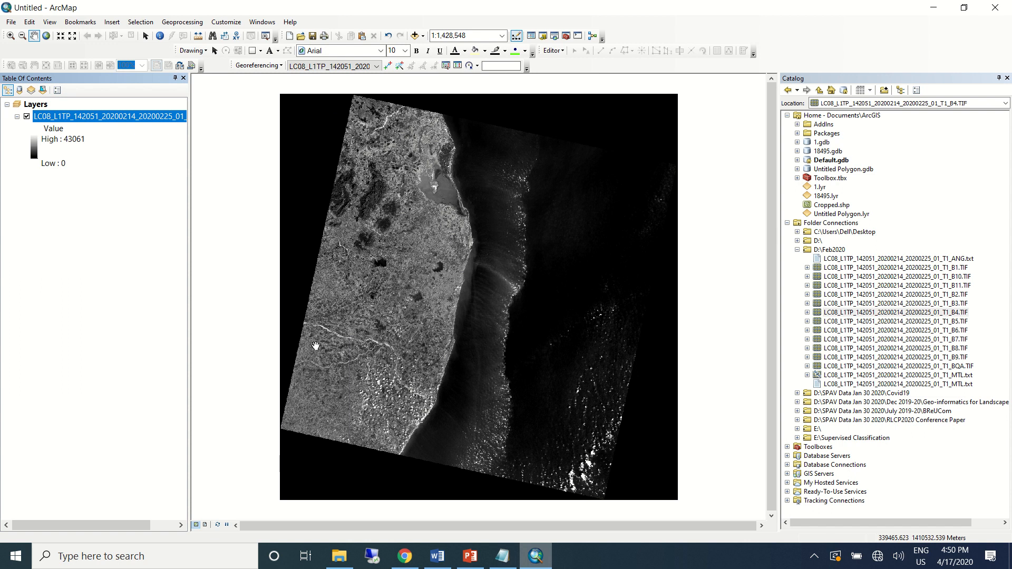
mouse_move(452, 362)
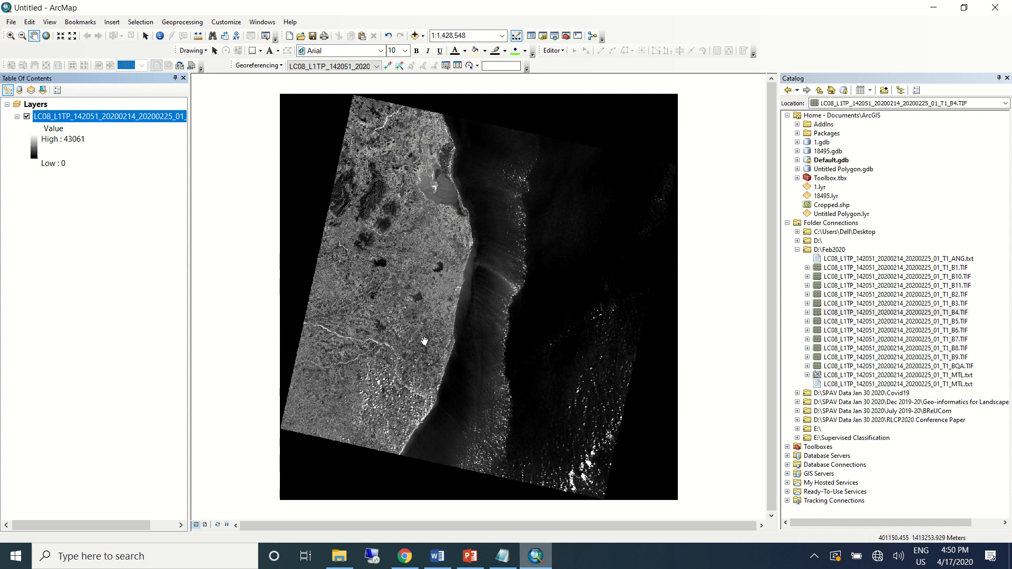
mouse_move(326, 516)
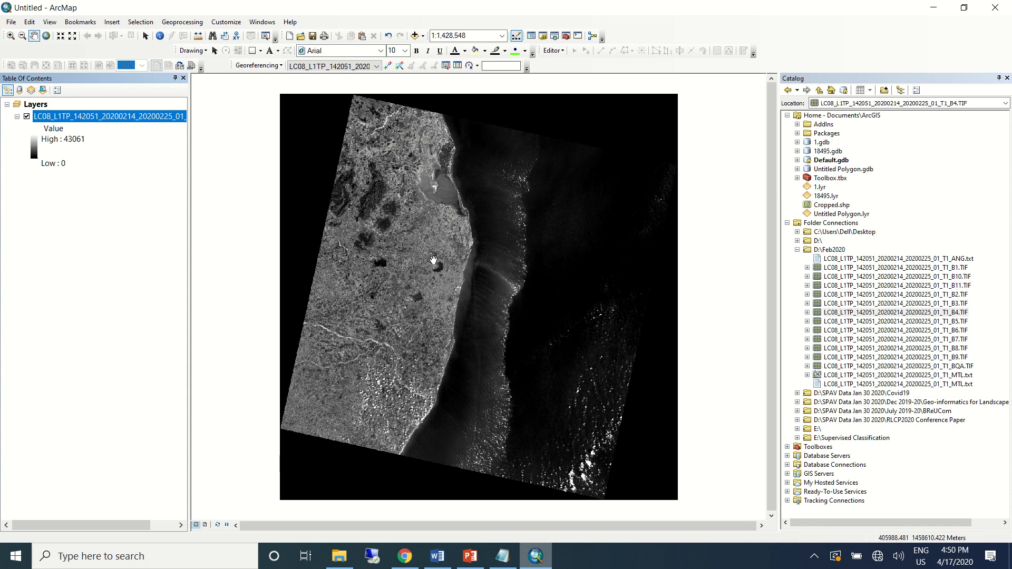
mouse_move(607, 208)
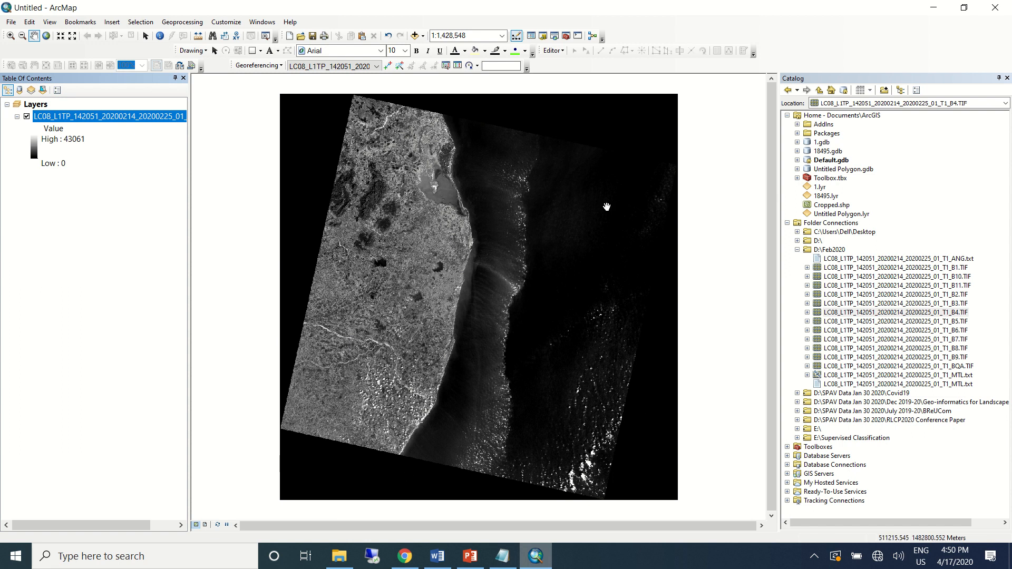
mouse_move(328, 317)
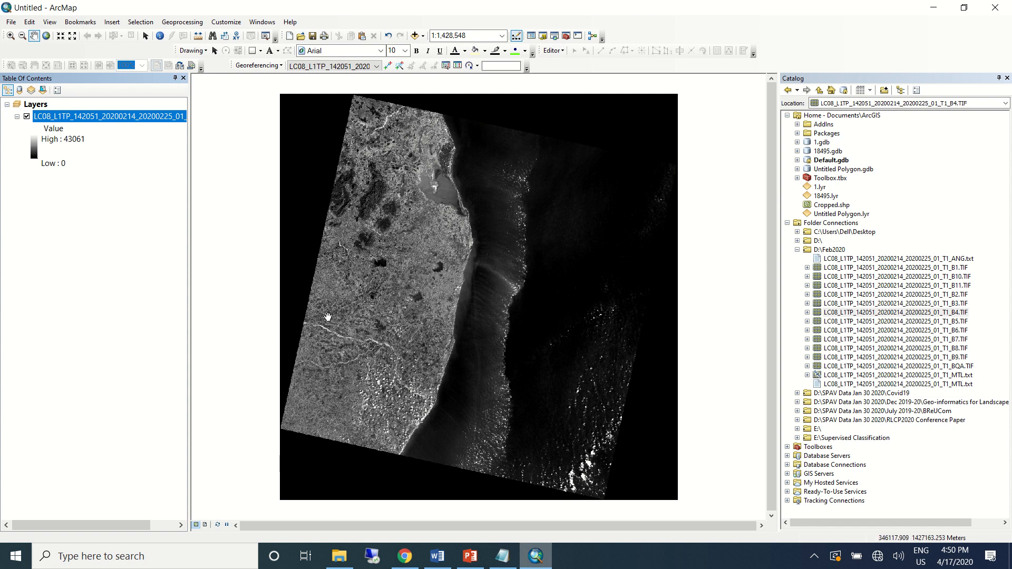
In Raster Calculator build the expression Con("...B4.TIF",1,0)
click(262, 21)
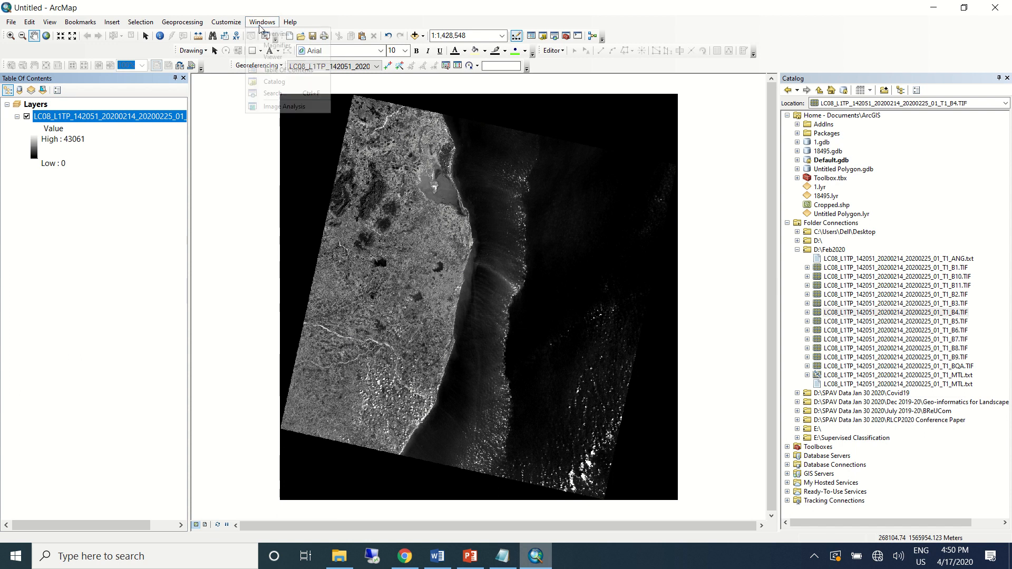
click(273, 94)
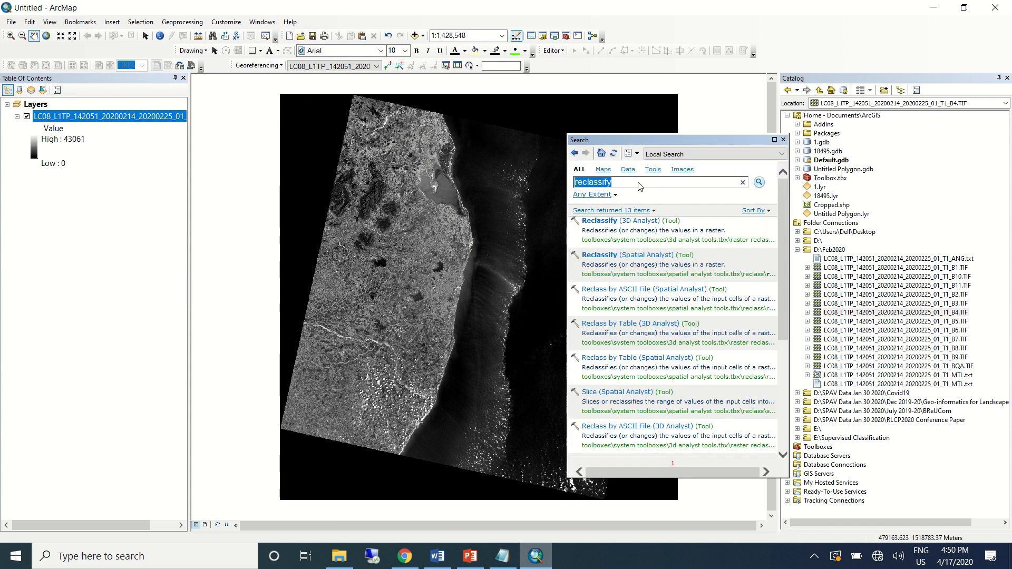
text(ras)
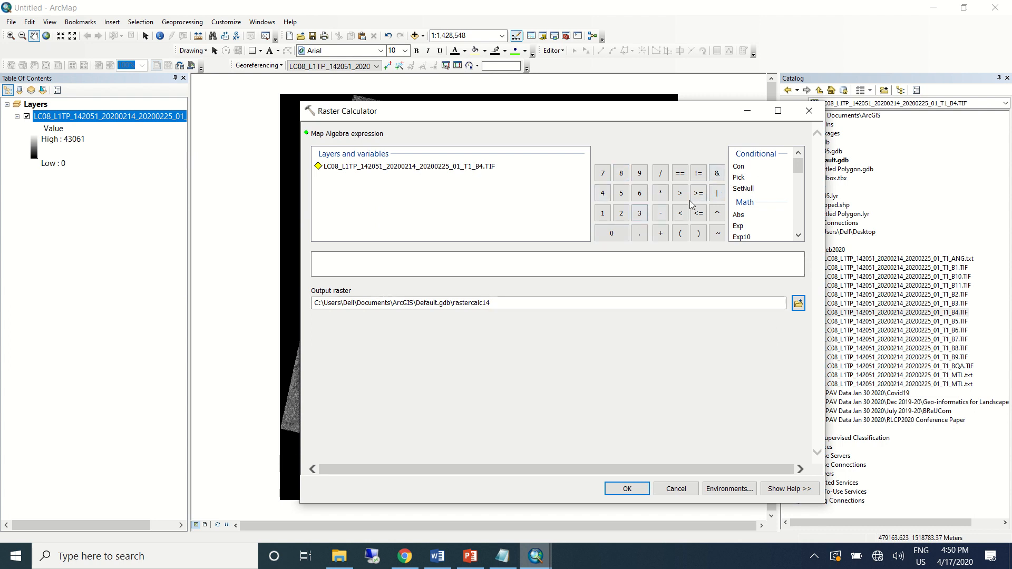
click(738, 166)
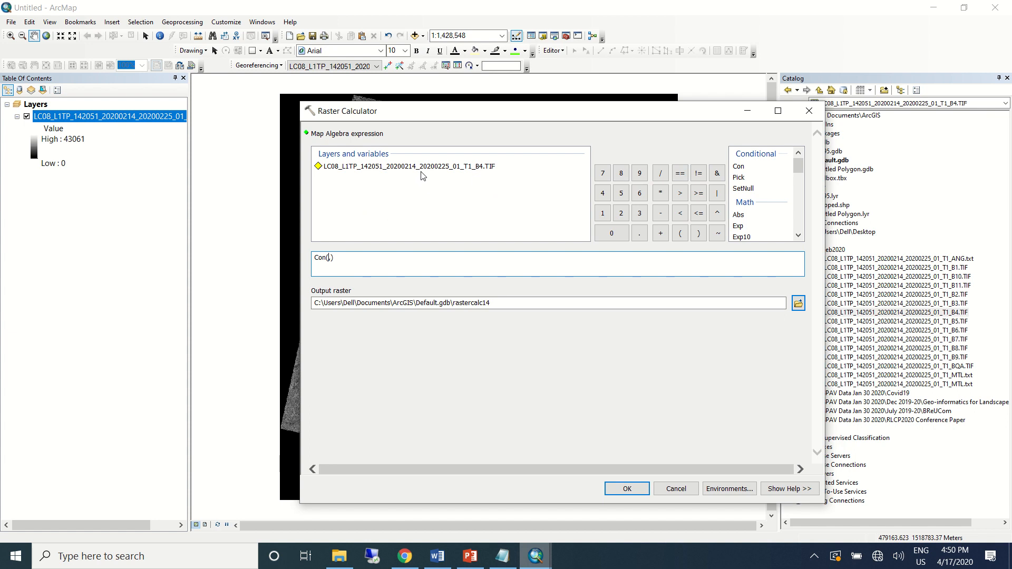
double_click(404, 166)
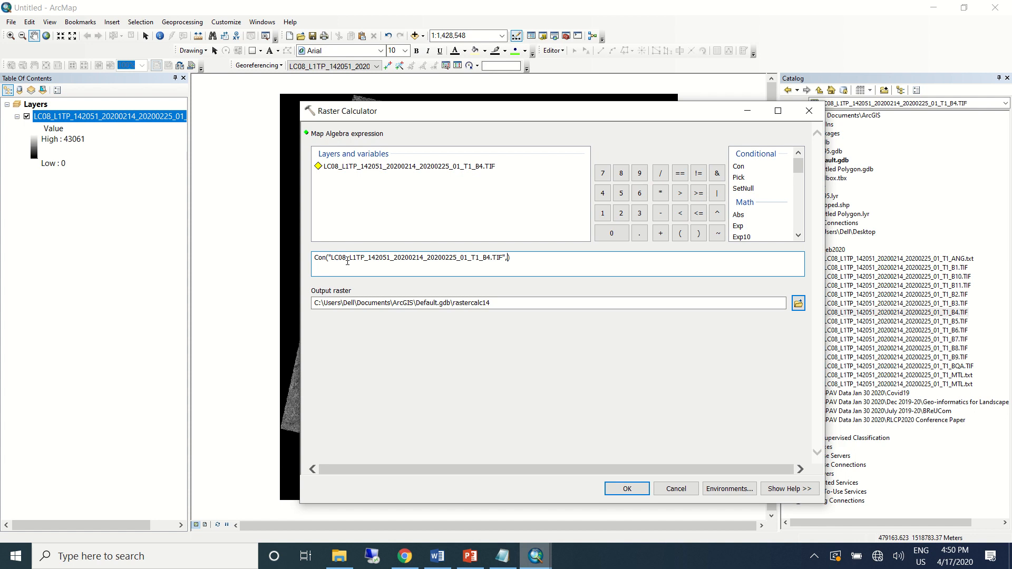
text(1,)
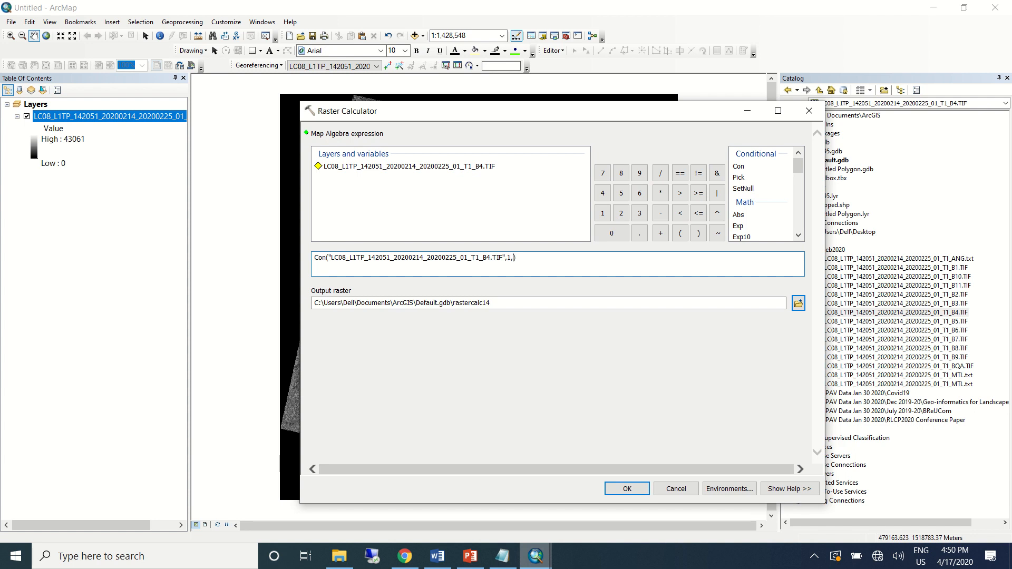
text(0)
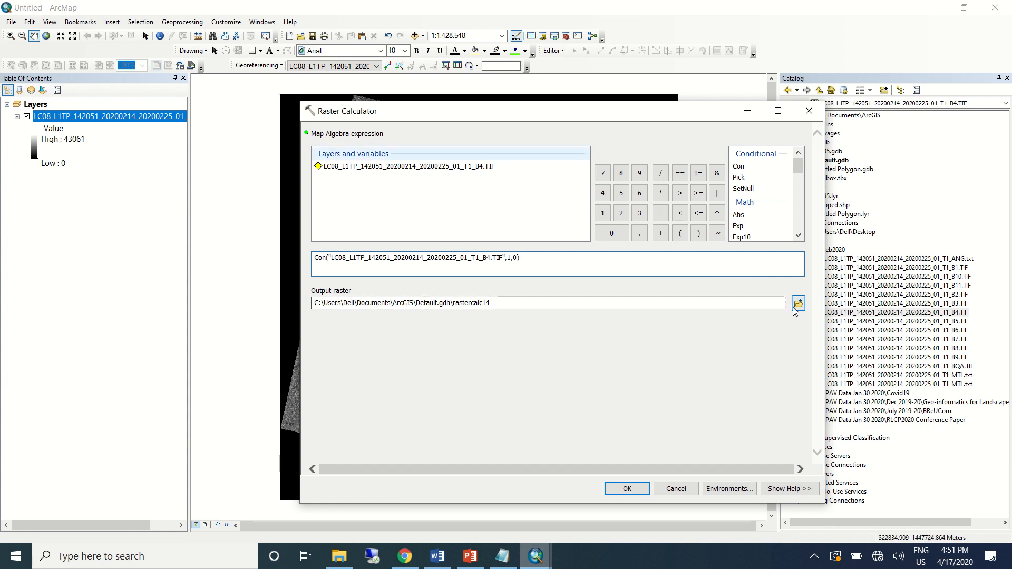
Save the output as D:\Feb2020\RC1 and run the calculation
click(798, 303)
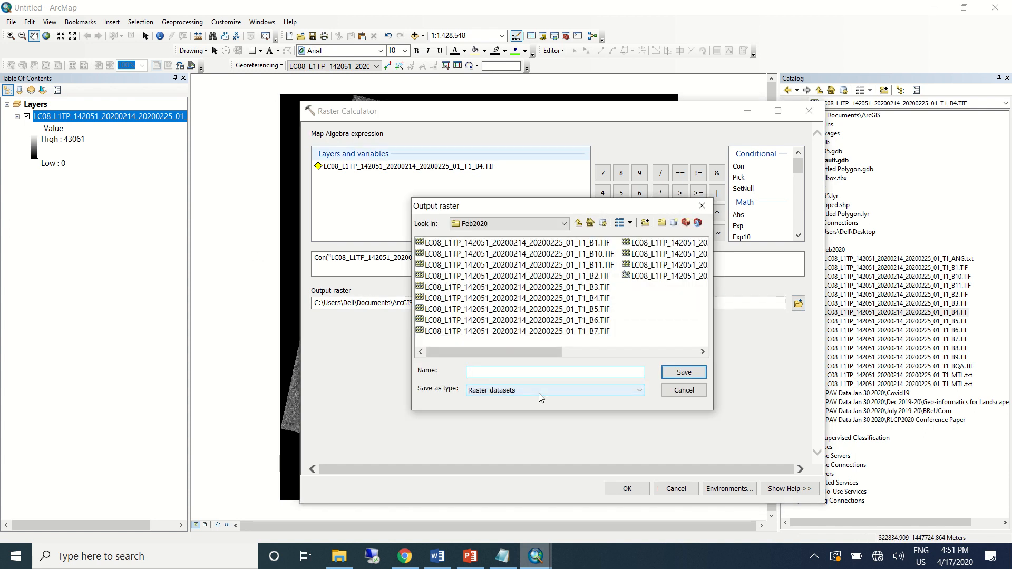
text(RC1)
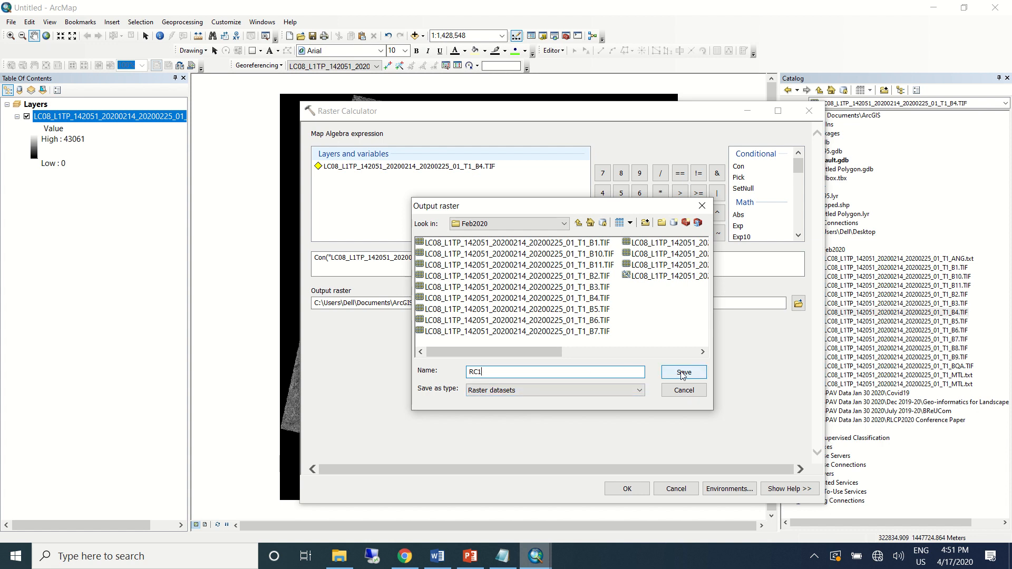
click(682, 372)
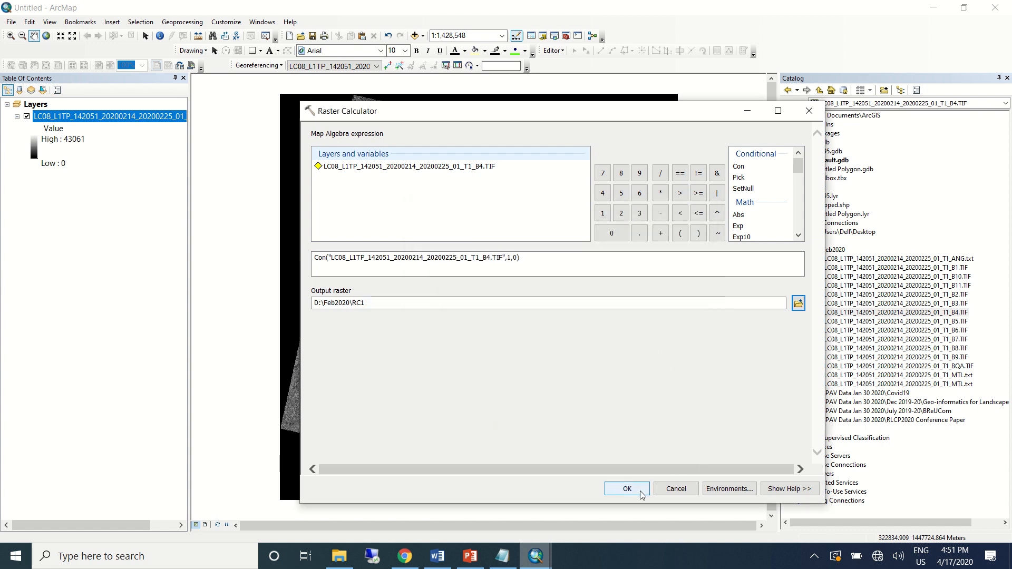
click(626, 488)
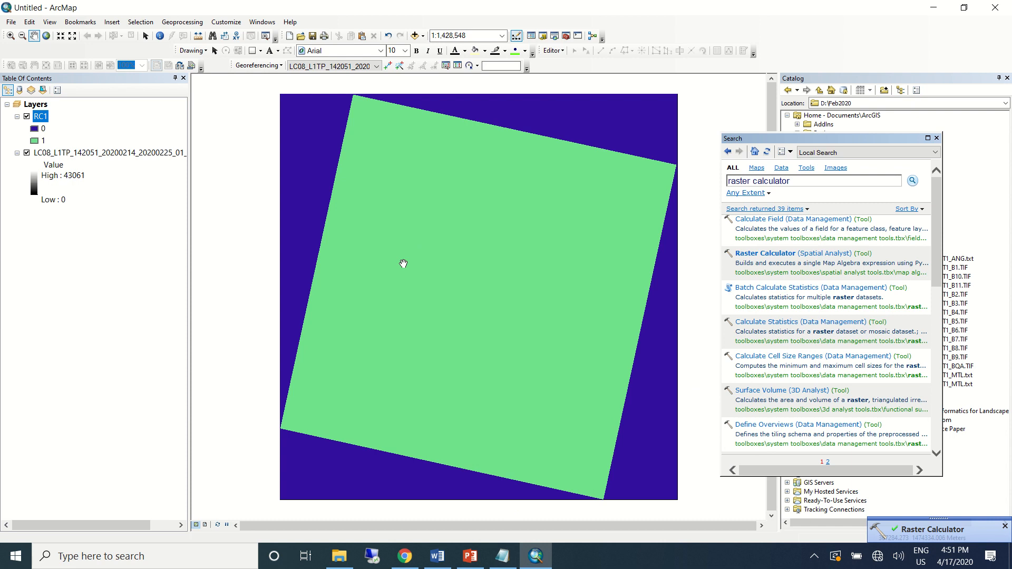
mouse_move(373, 213)
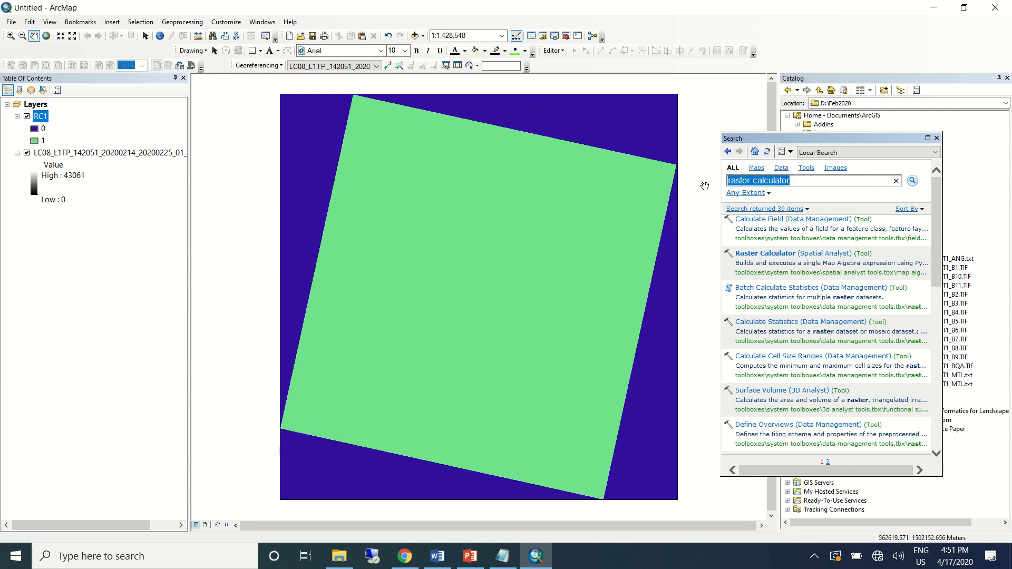
Search 'reclassify' to reach the Spatial Analyst Reclassify tool with RC1 as input
text(reca)
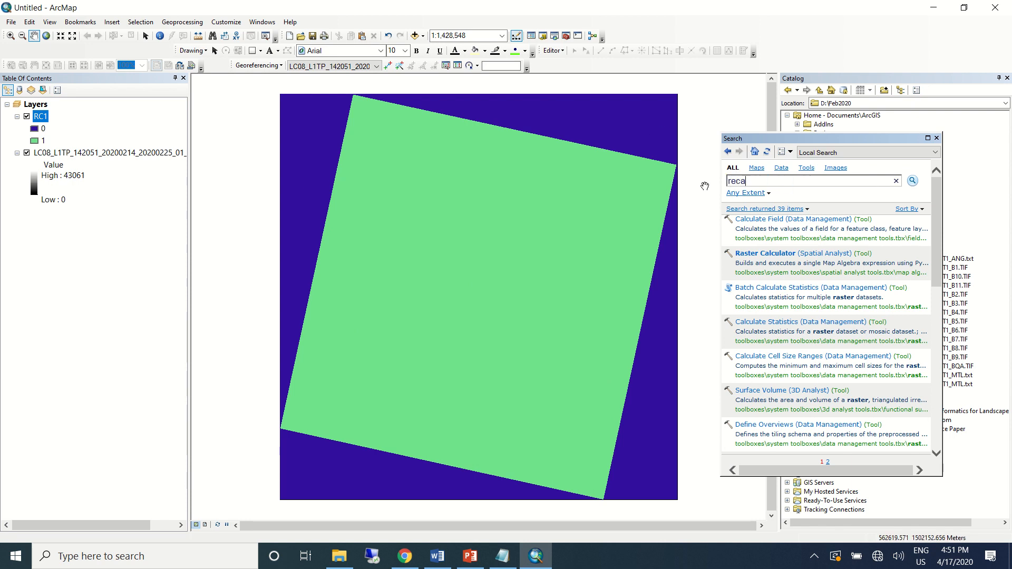
text(s)
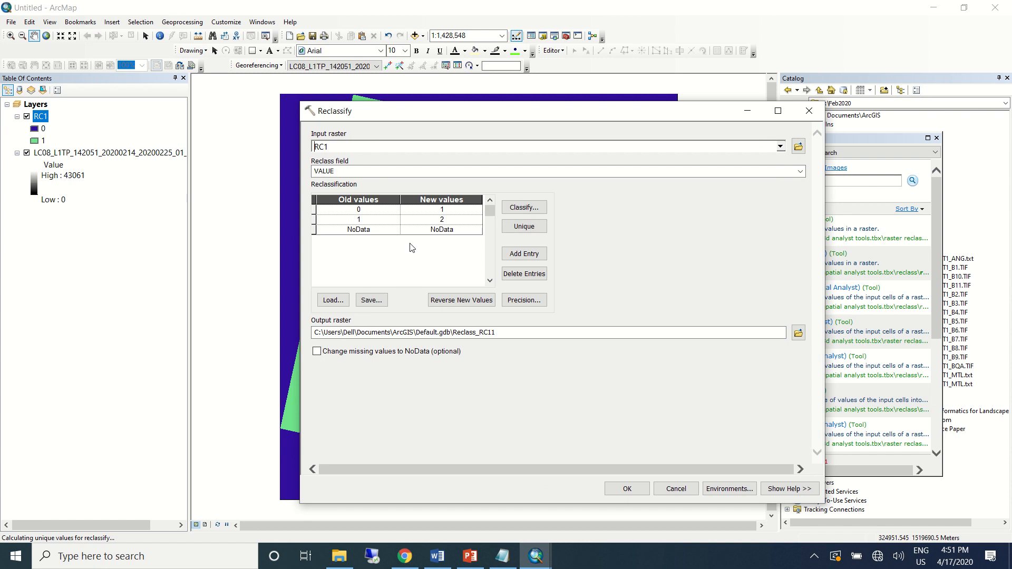
mouse_move(424, 127)
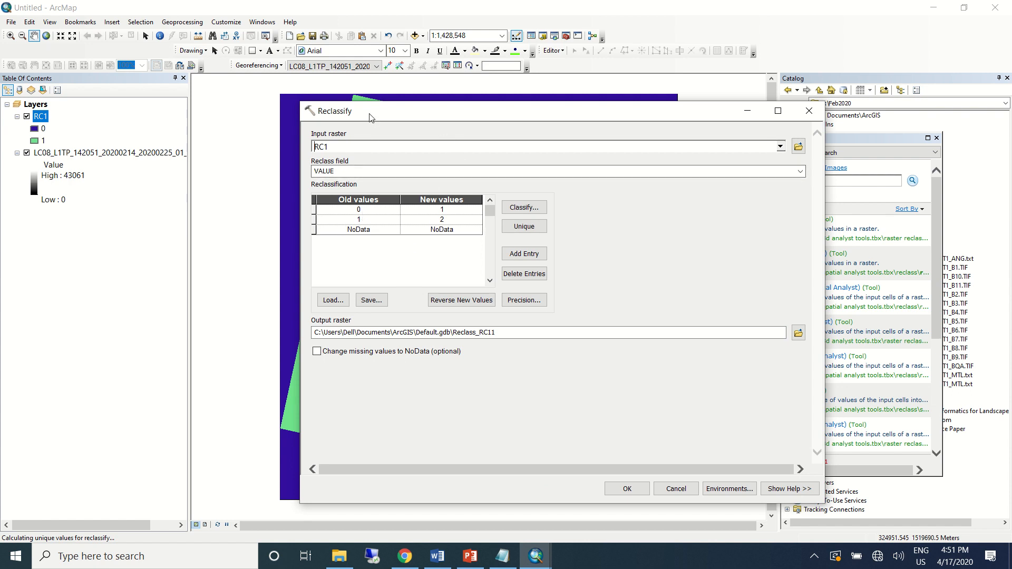
Map 0 to NoData and 1 to 2, saving the output as rcd in Feb2020, and run Reclassify
drag(372, 111, 371, 114)
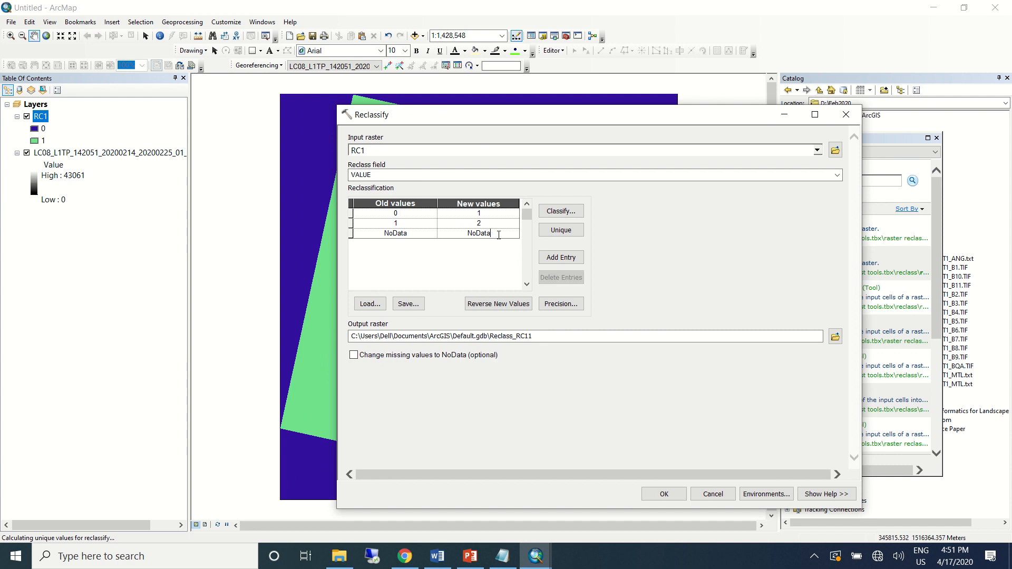
double_click(479, 233)
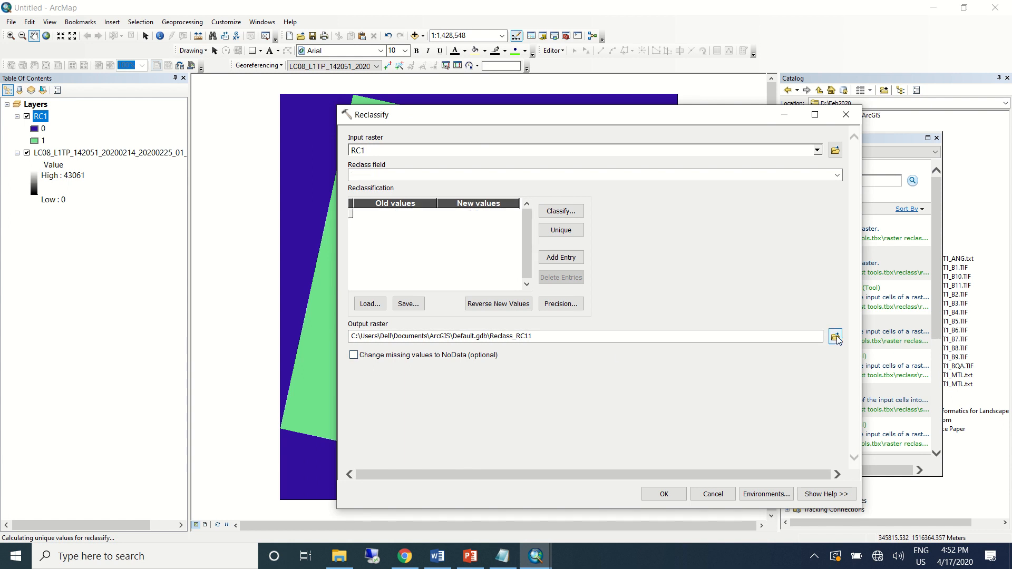
click(835, 336)
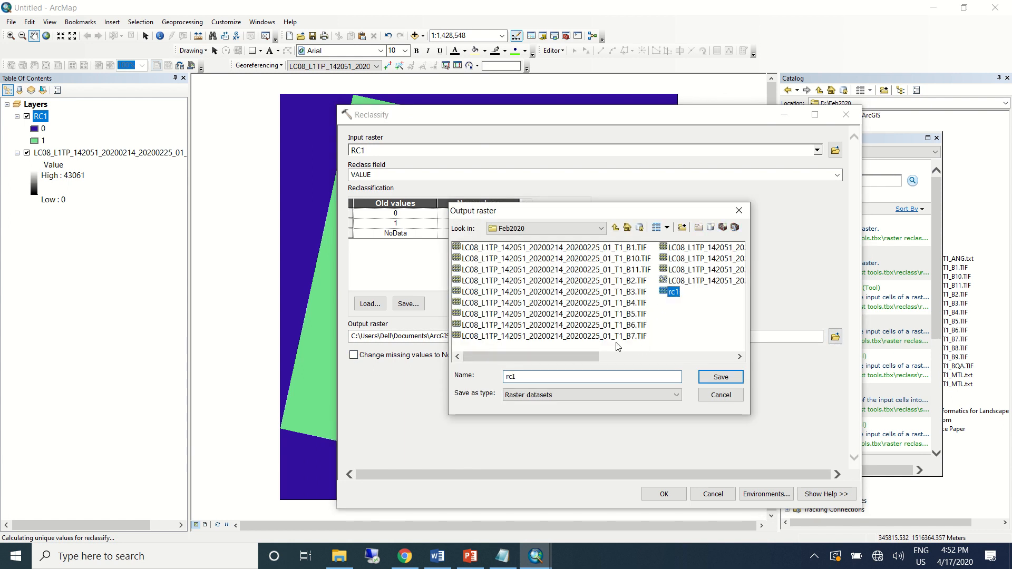
text(rcd)
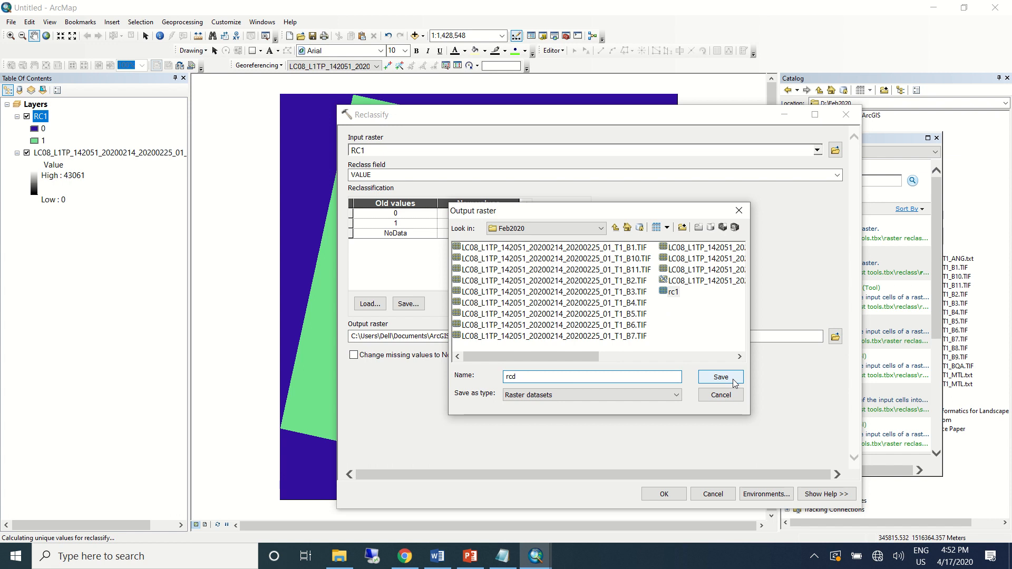
click(720, 378)
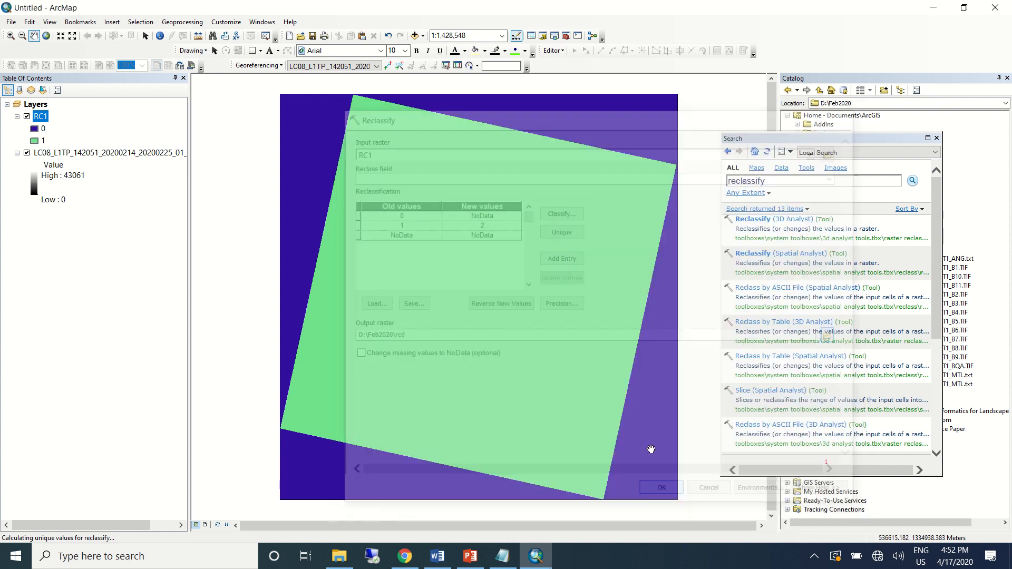
click(659, 488)
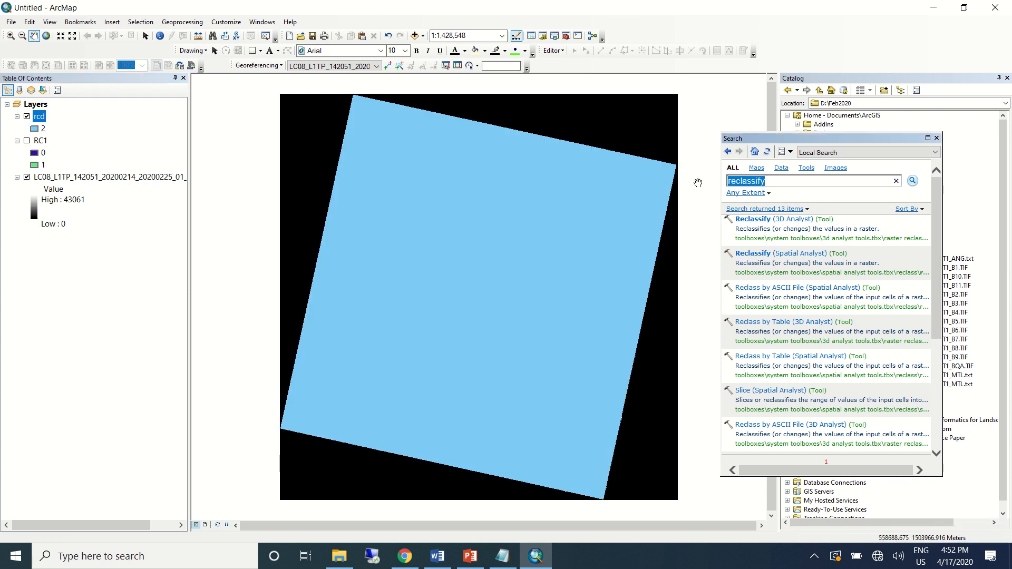
Compute "B4.TIF" * "rcd" in Raster Calculator, saved as Band4 in Feb2020
text(raster calculator)
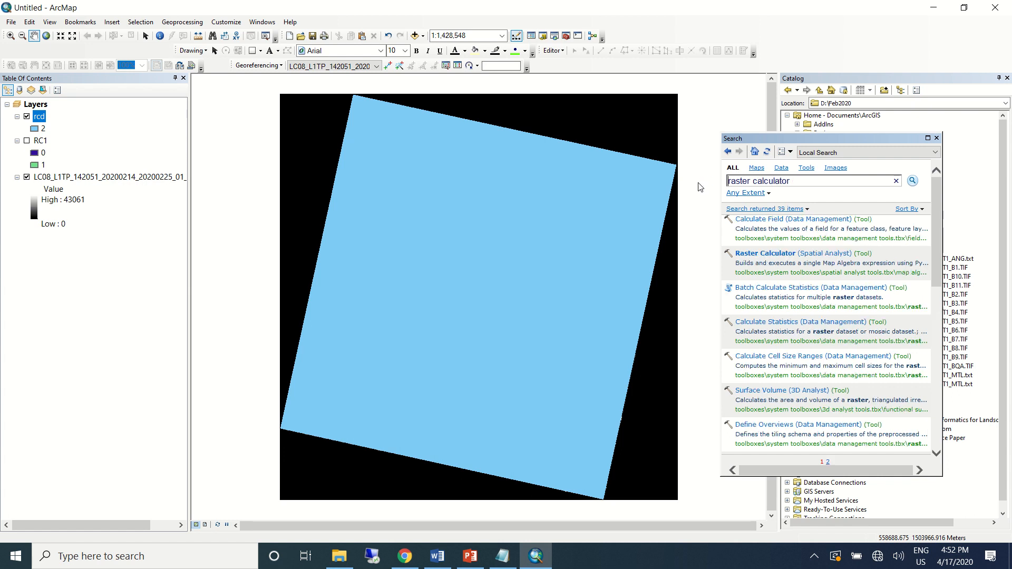
double_click(765, 253)
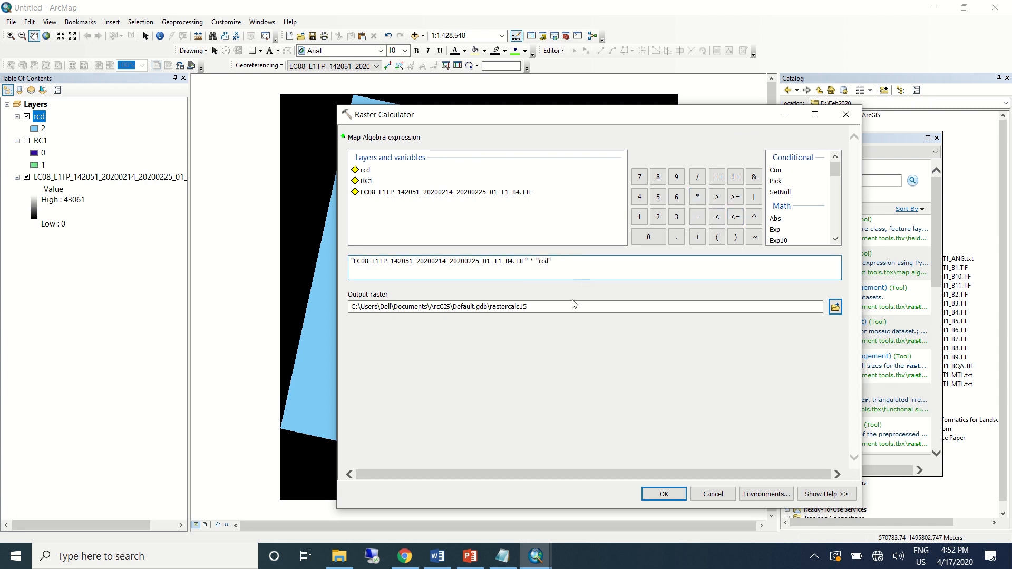
click(835, 307)
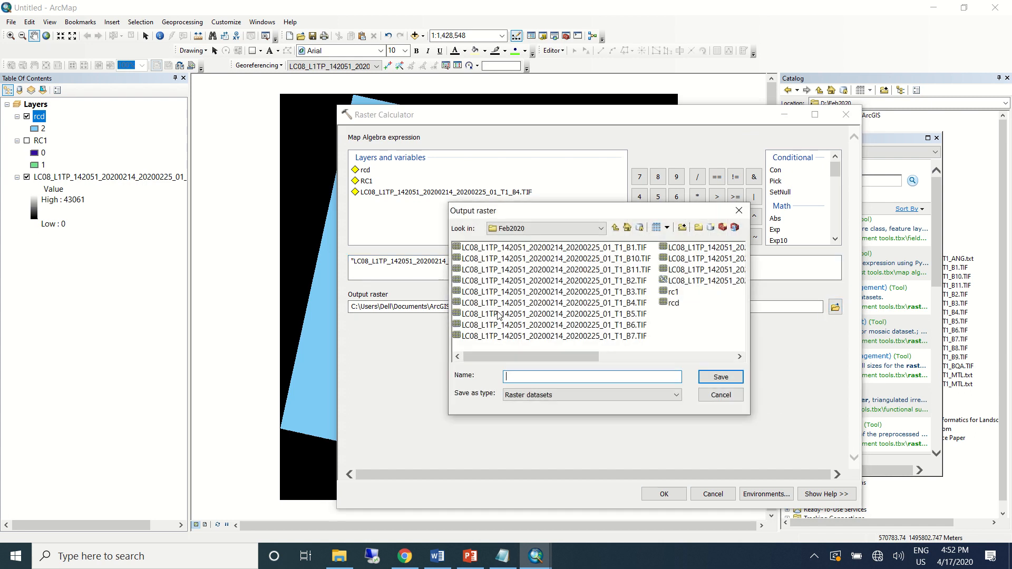
text(Band4)
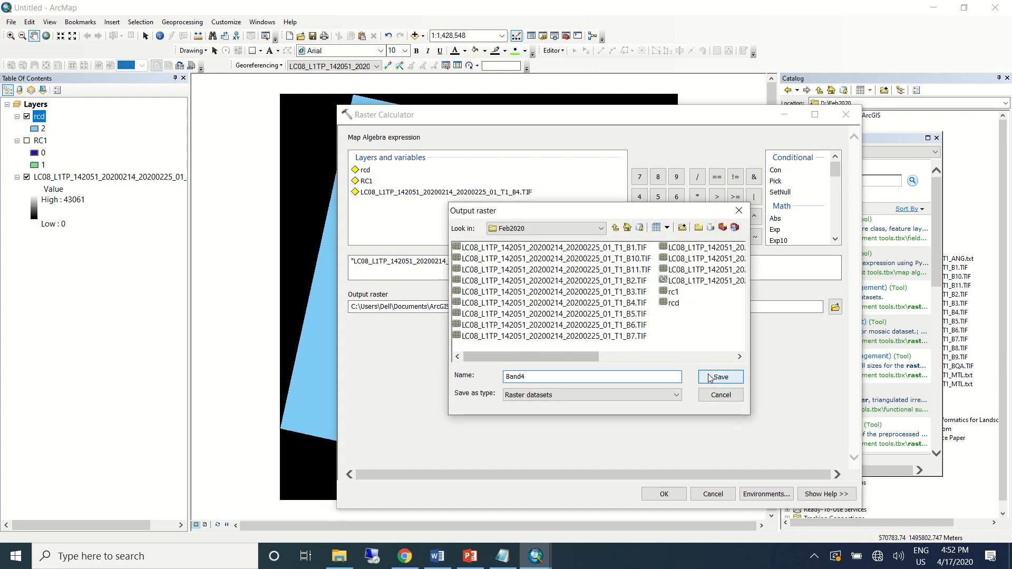
click(720, 378)
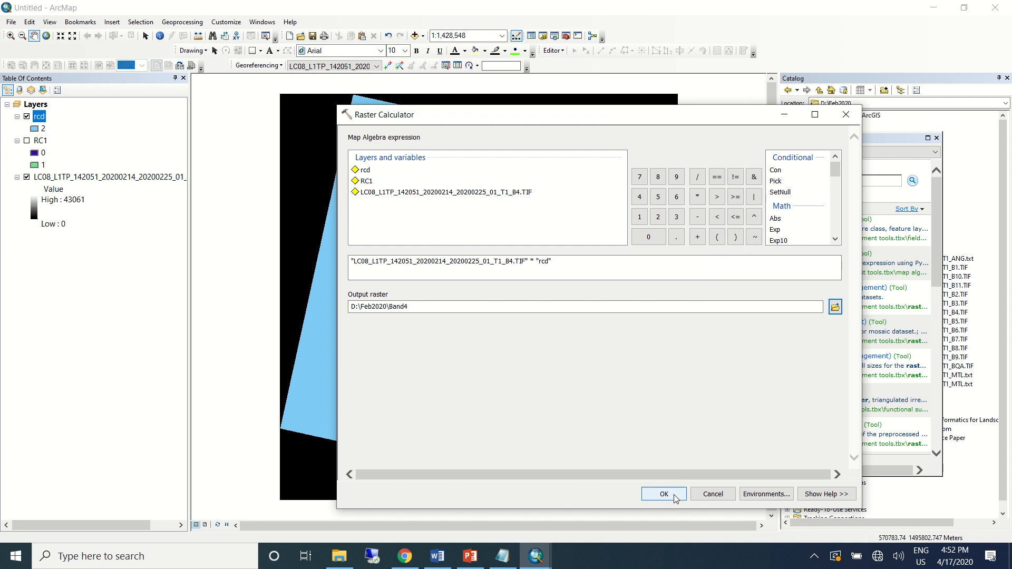
click(663, 493)
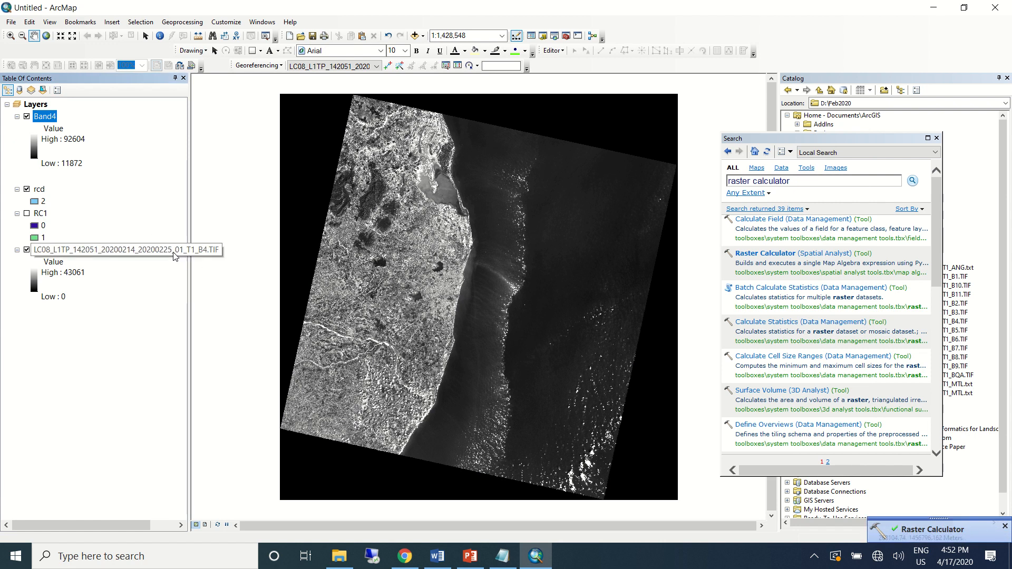
right_click(122, 249)
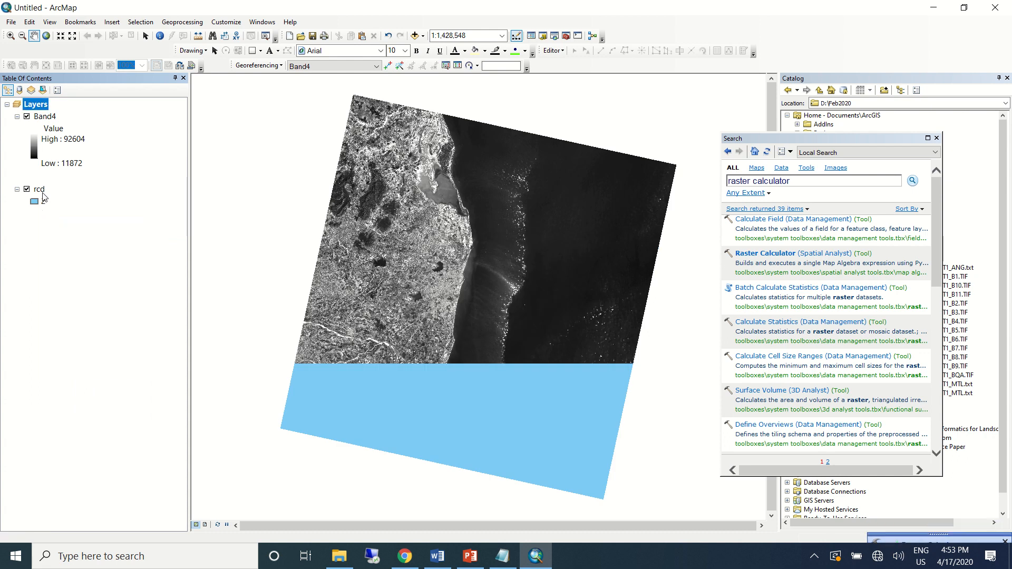
Remove the intermediate rcd layer from the Table Of Contents
right_click(39, 189)
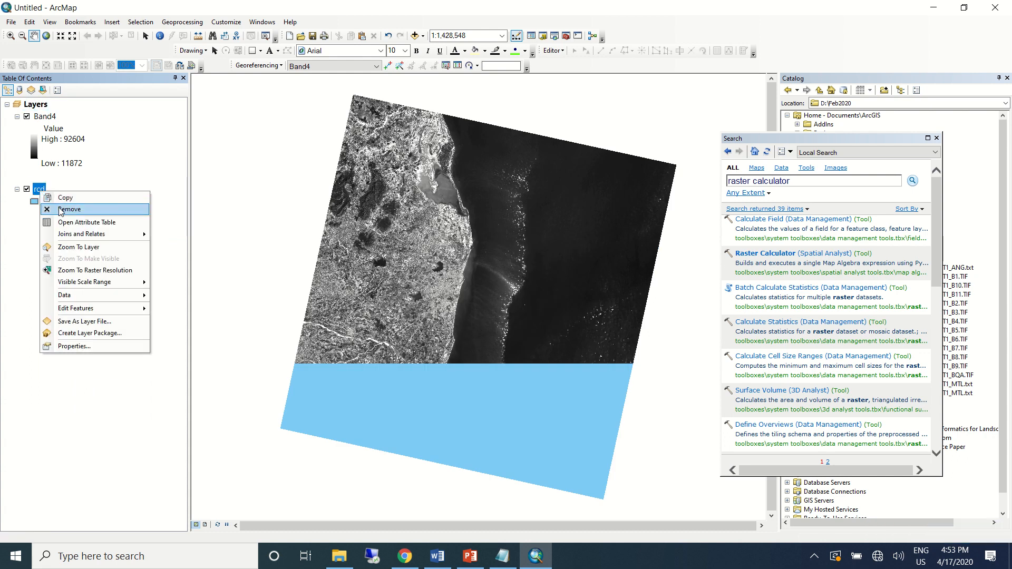
click(69, 208)
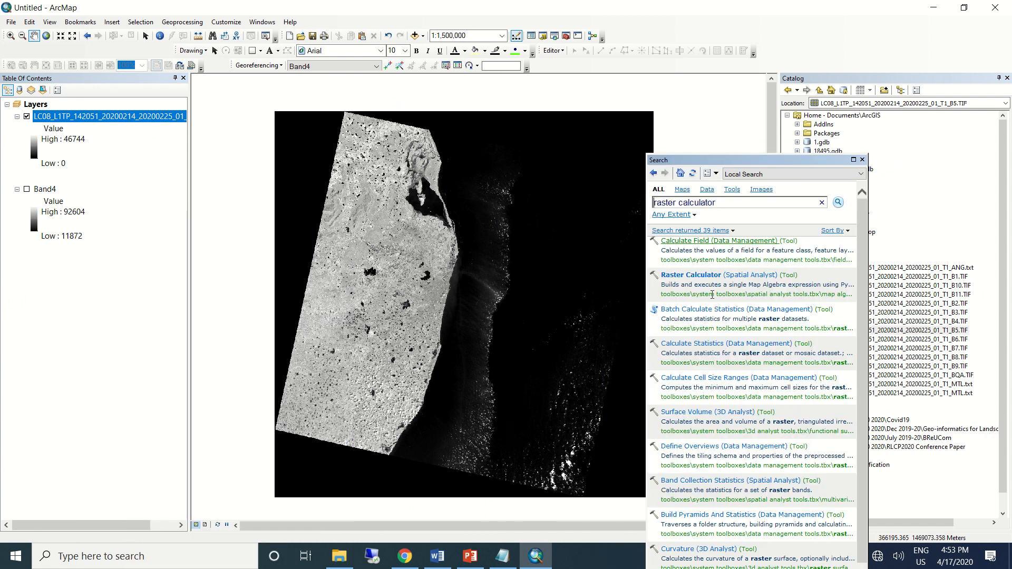
Build the mask Con("B5.TIF",1,0) in Raster Calculator and save it as rc2 in Feb2020
double_click(692, 274)
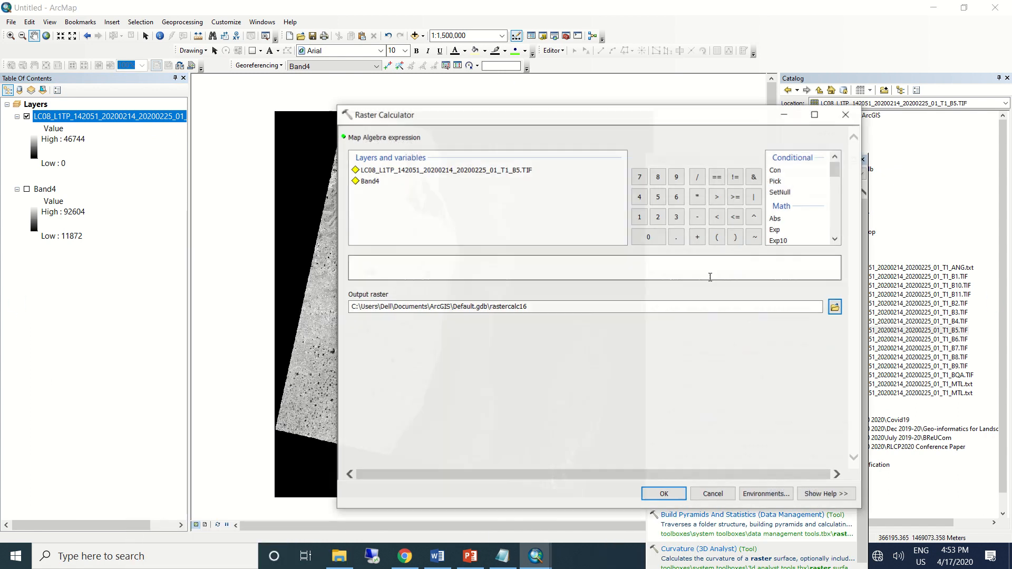
click(775, 169)
text(Con("LC08_L1TP_142051_20200214_20200225_01_T1_B5.TIF",1)
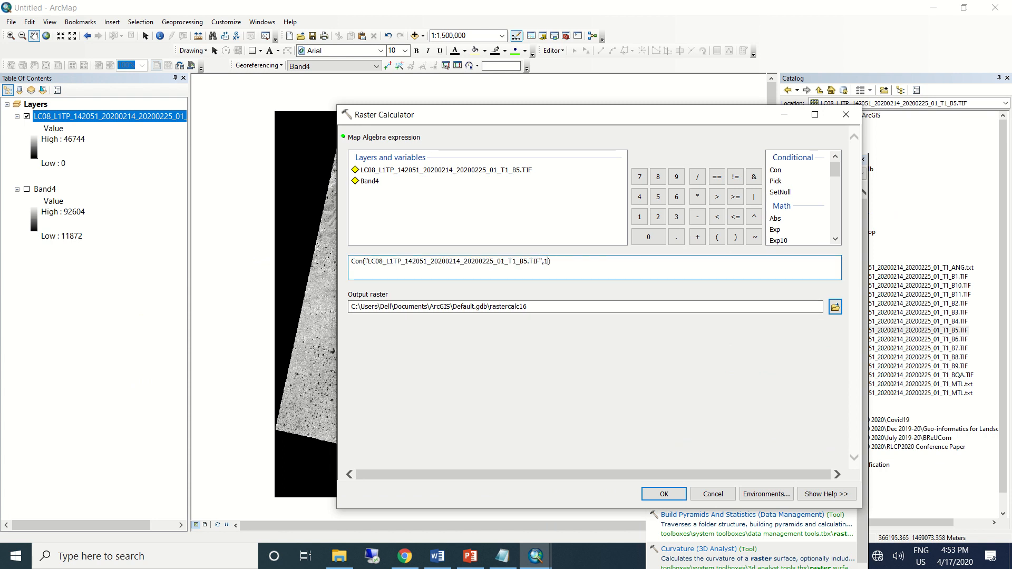
text(,0))
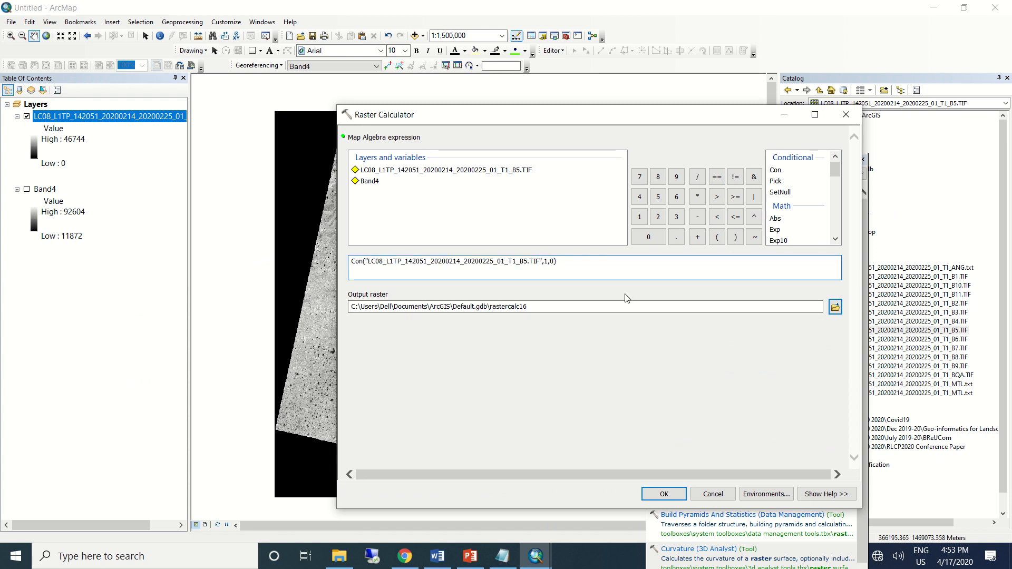
click(835, 306)
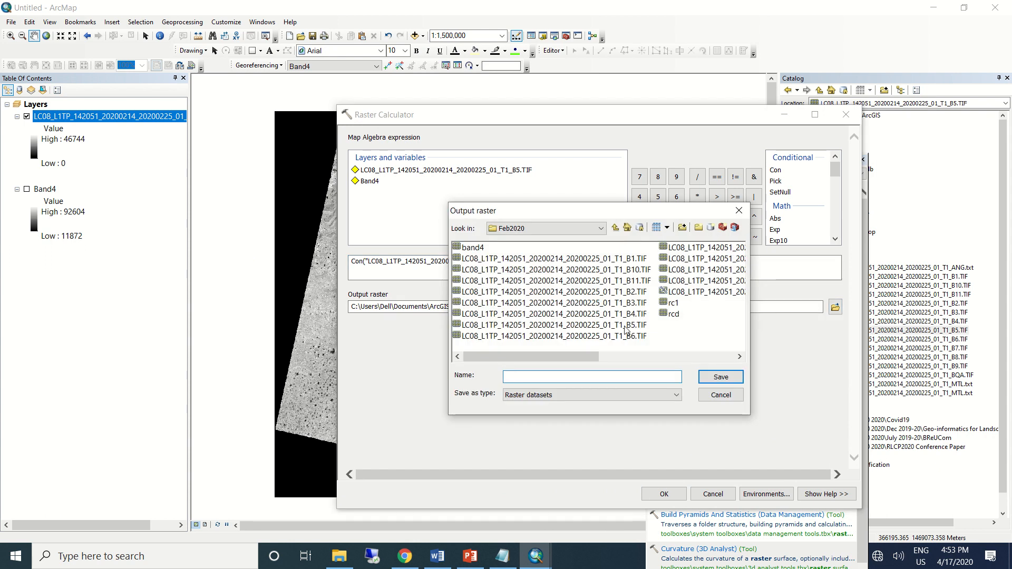
click(672, 302)
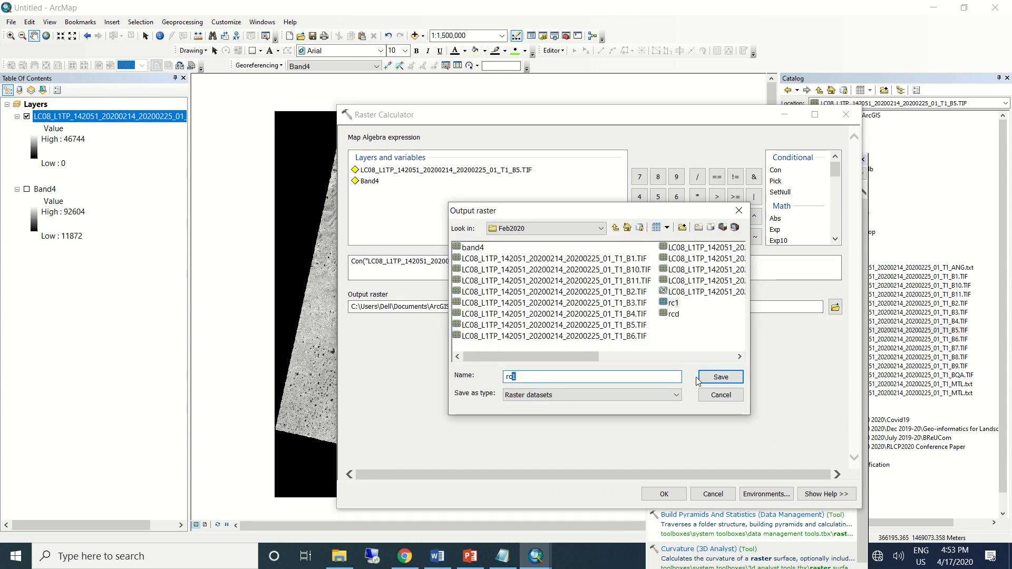
text(rc2)
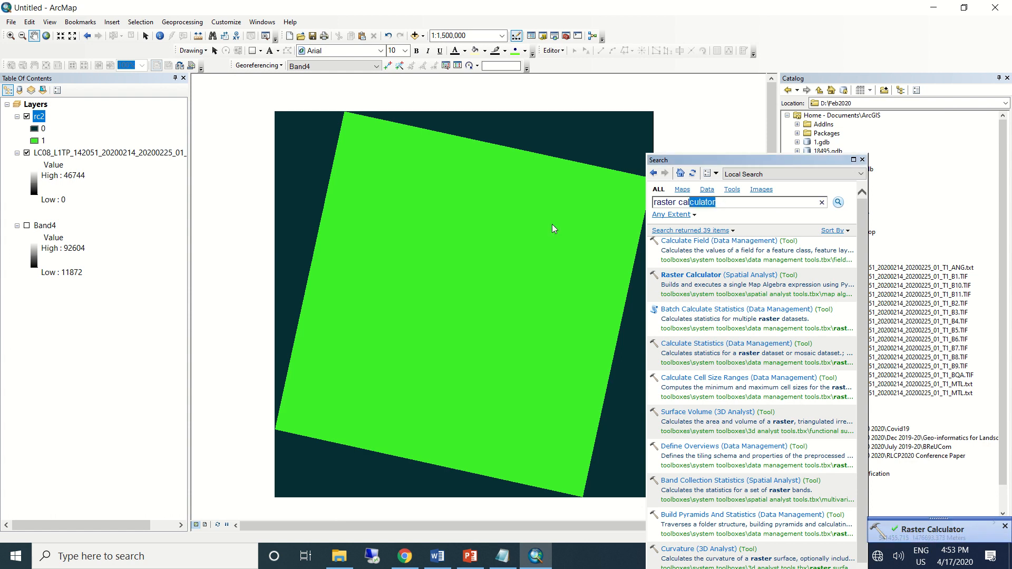
Reclassify rc2 with value 0 to NoData, missing values to NoData, saving the output as rcd2
text(reclassify)
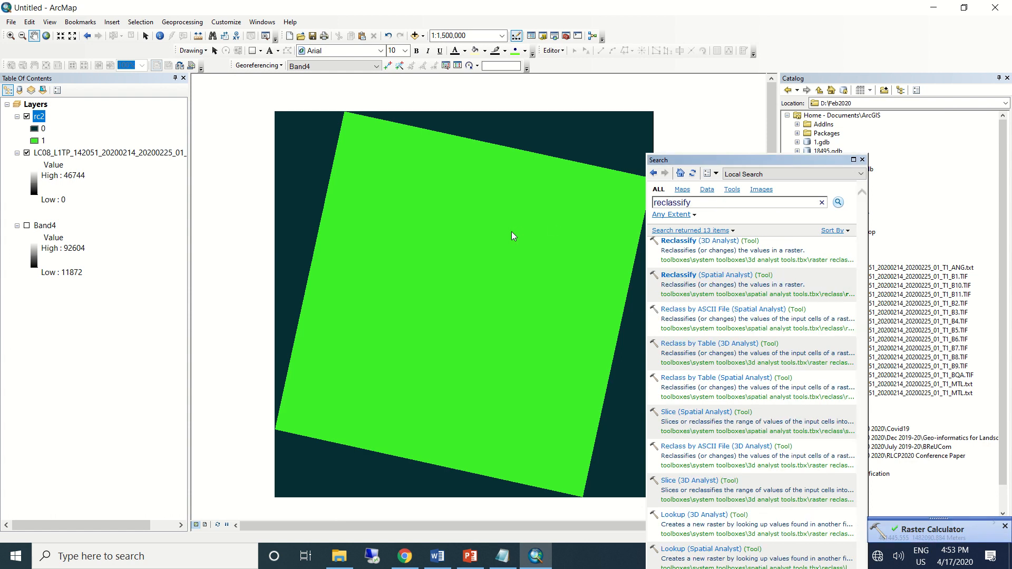
double_click(706, 274)
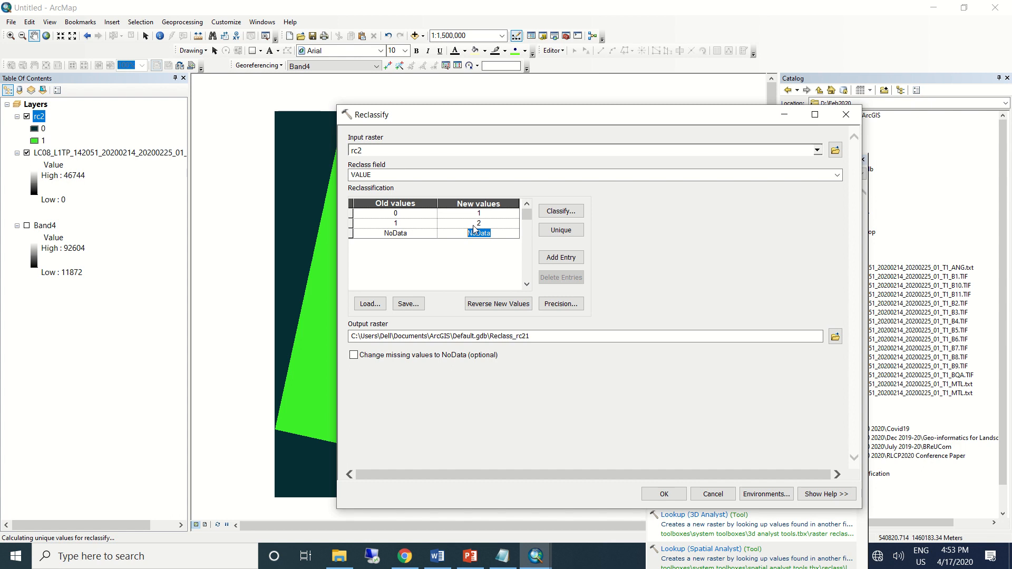
text(NoData)
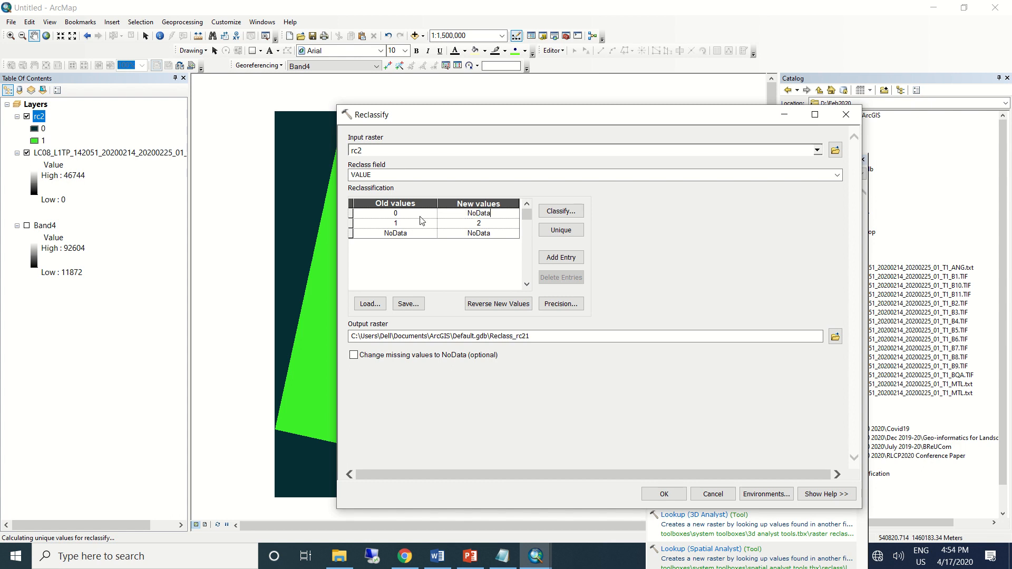
click(353, 355)
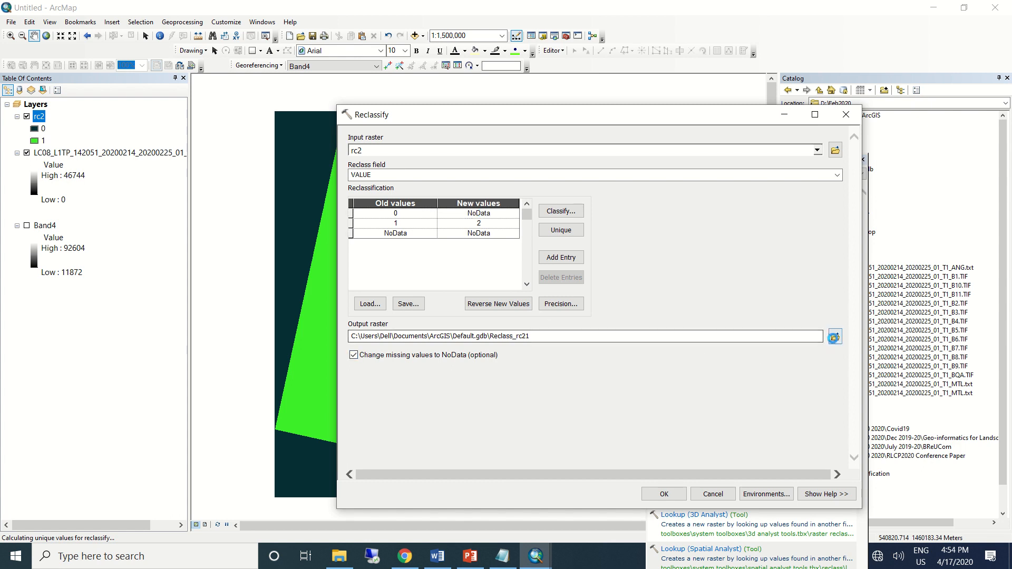
click(835, 335)
text(rcd)
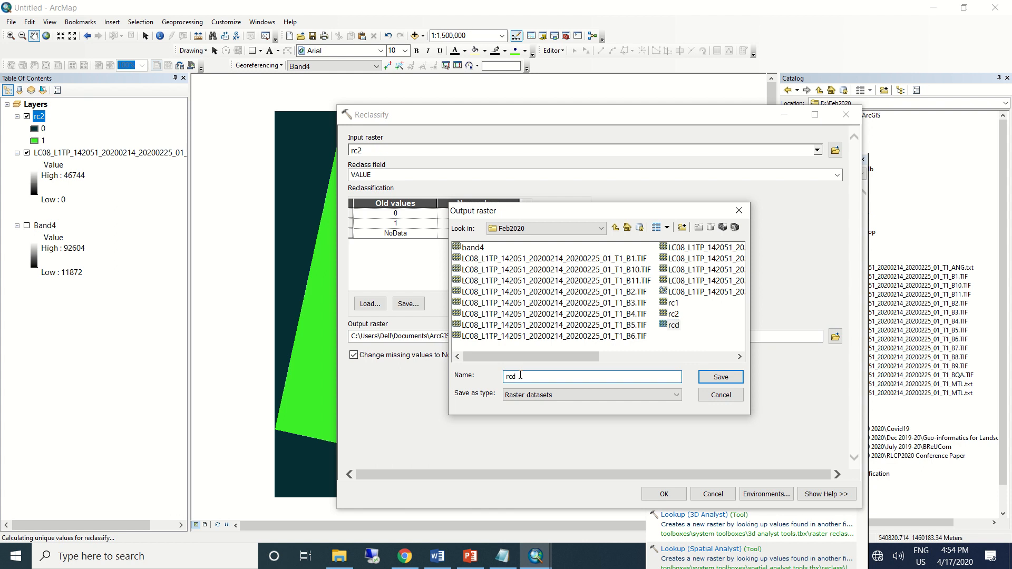
click(720, 376)
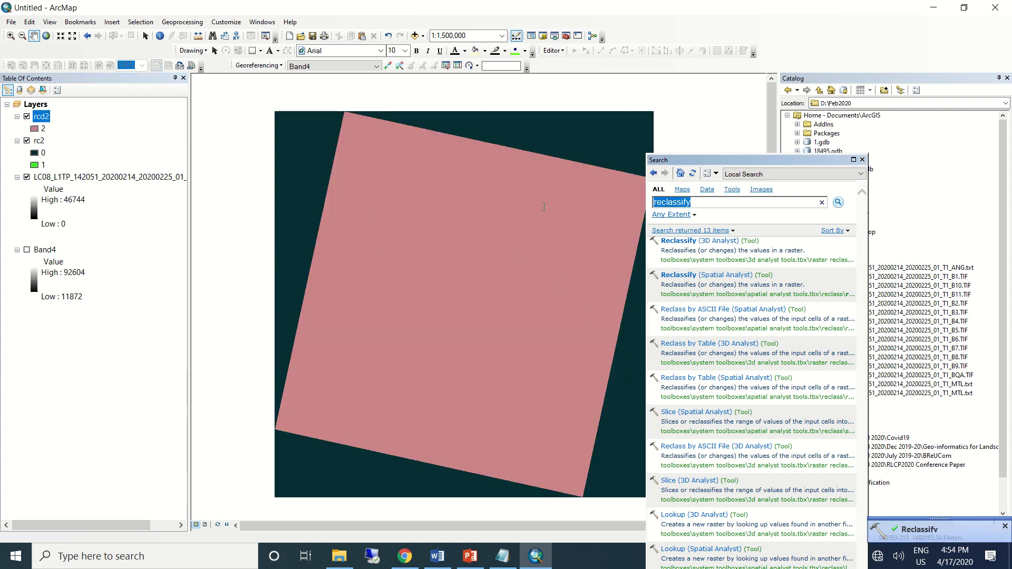
text(raster calculator)
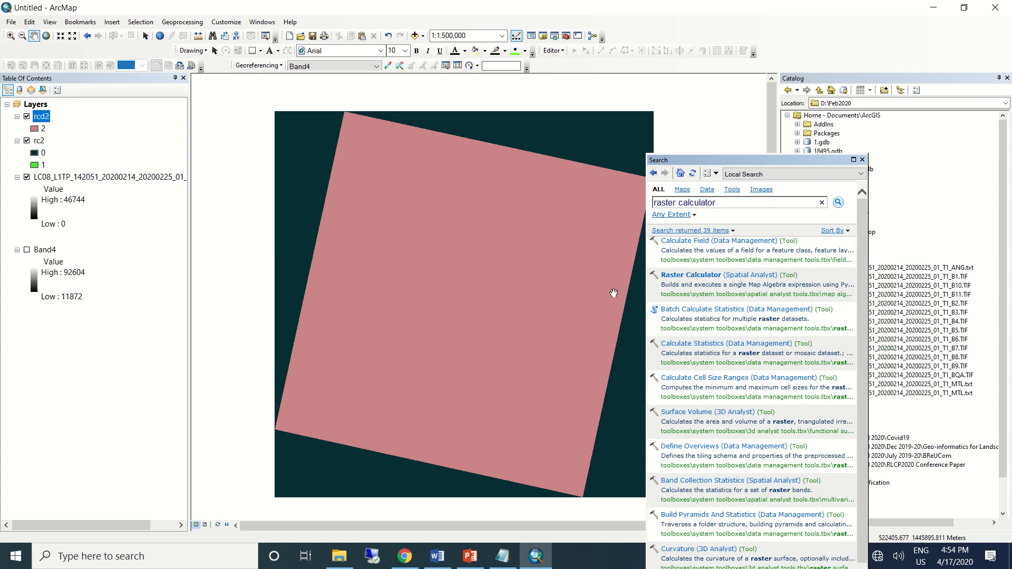
Multiply the B5 TIF by the rcd2 mask in Raster Calculator and save the result as band5 in Feb2020
double_click(692, 274)
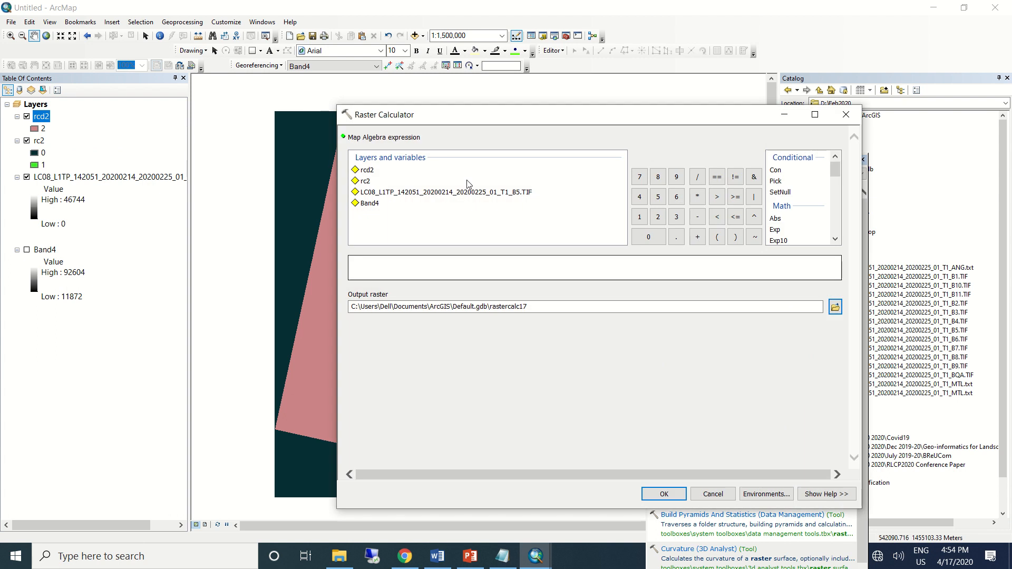
double_click(446, 192)
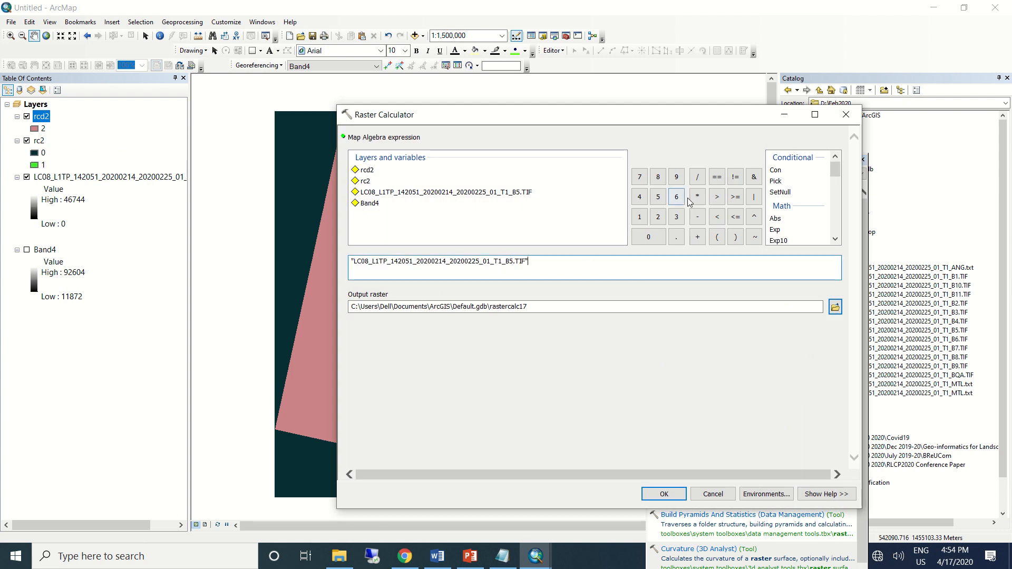
click(677, 197)
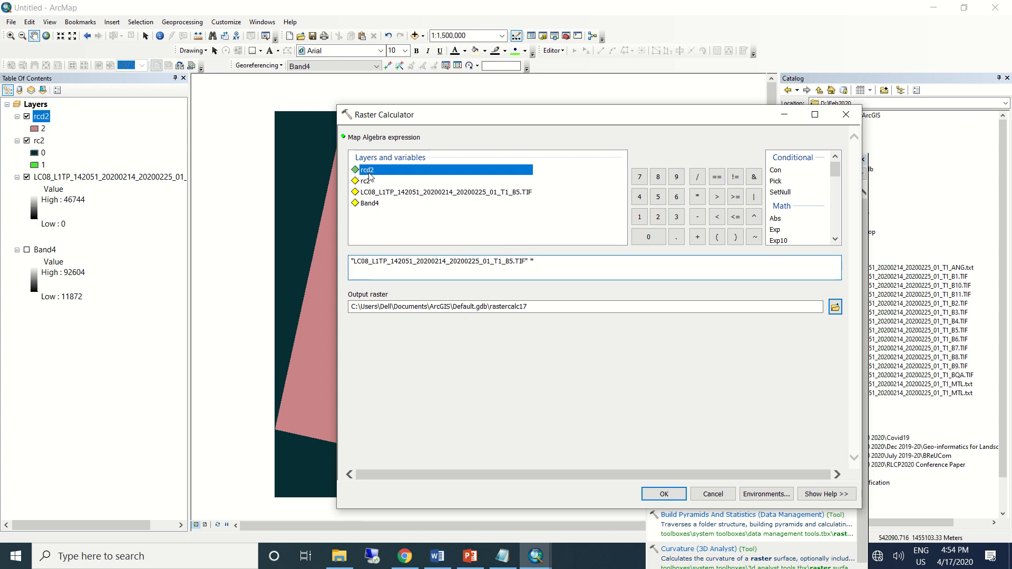
click(835, 307)
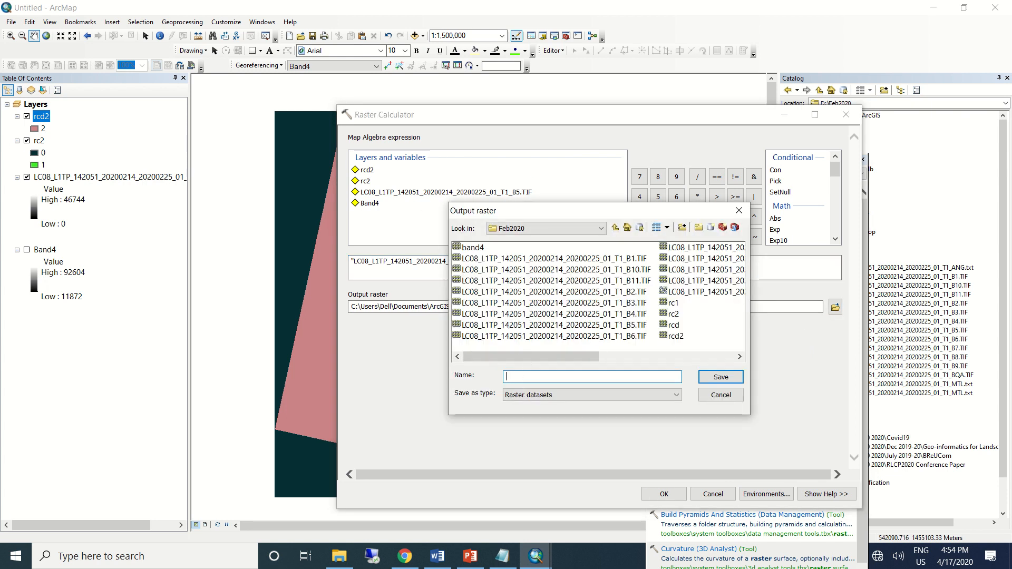
text(band)
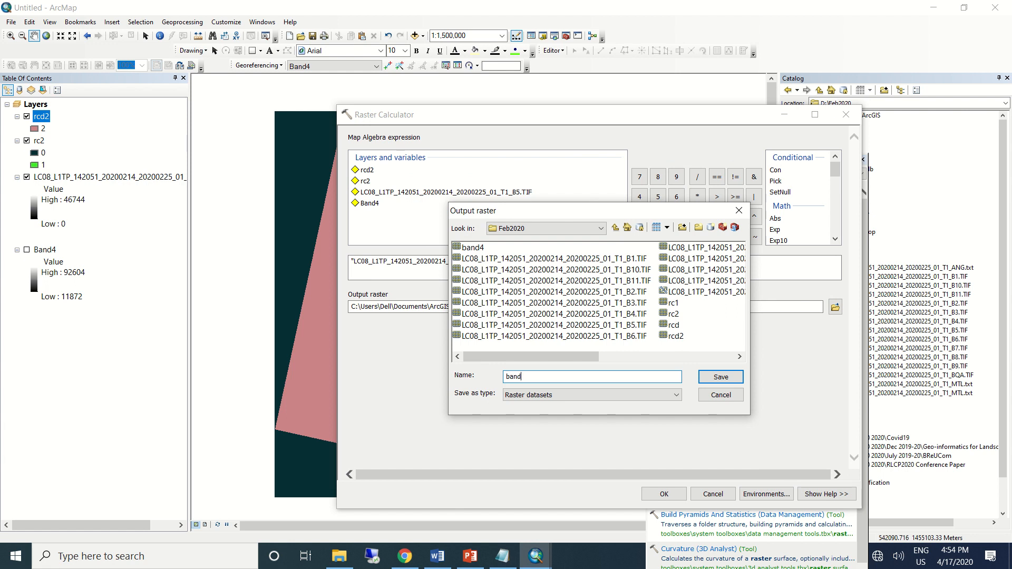
click(720, 376)
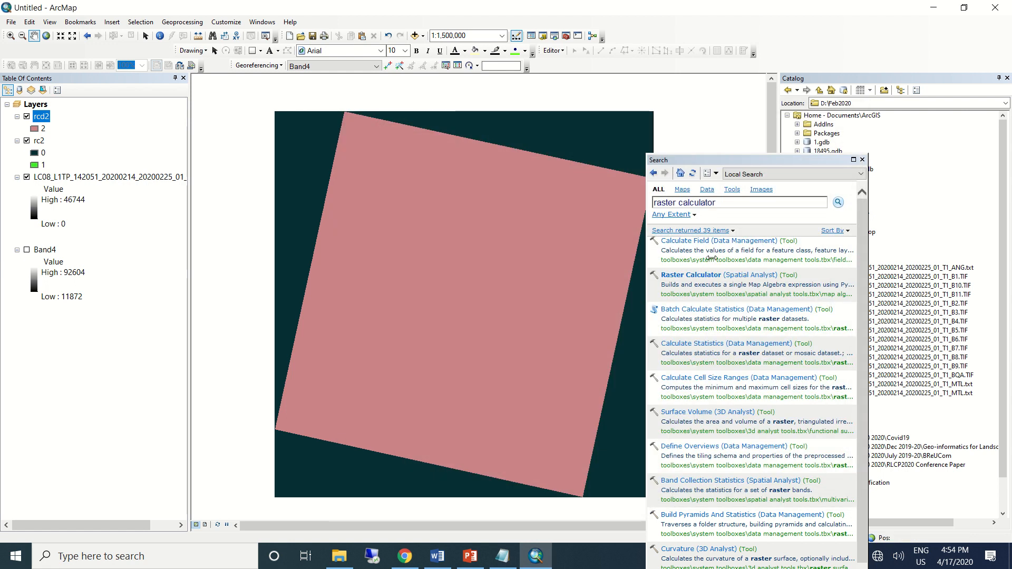
click(861, 160)
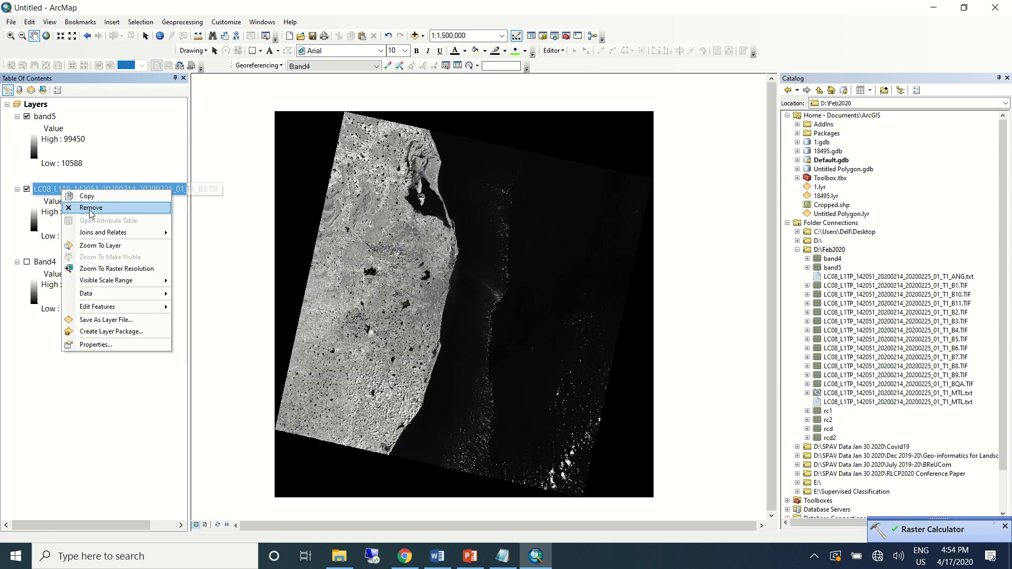
Remove the original LC08 B5.TIF layer from the Table of Contents
click(90, 208)
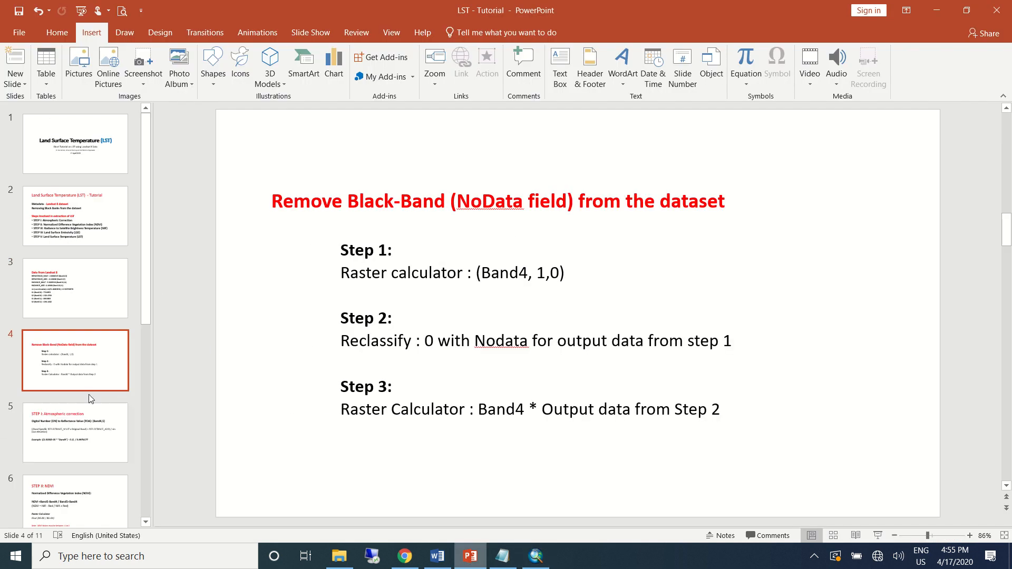
mouse_move(92, 306)
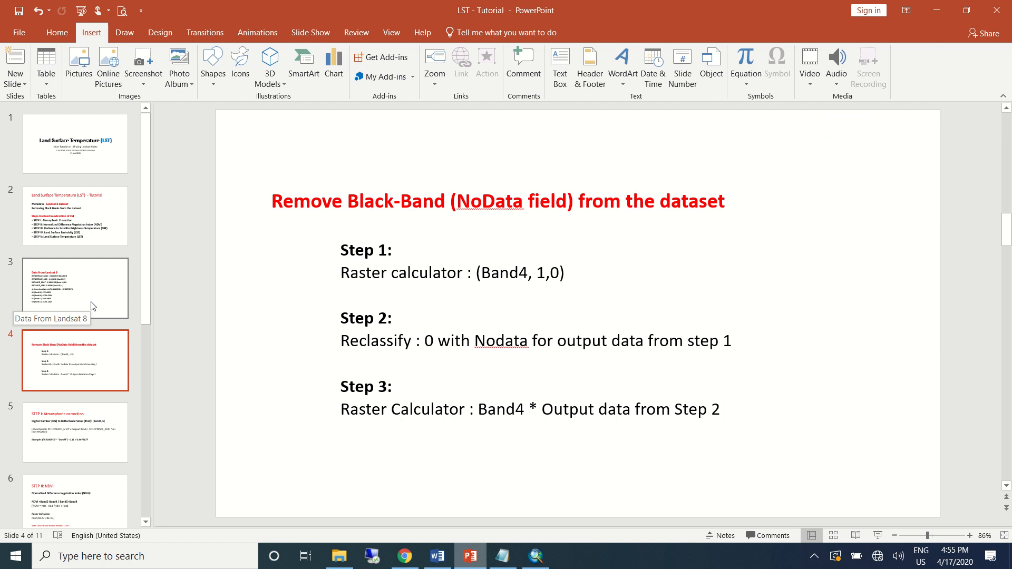
mouse_move(89, 323)
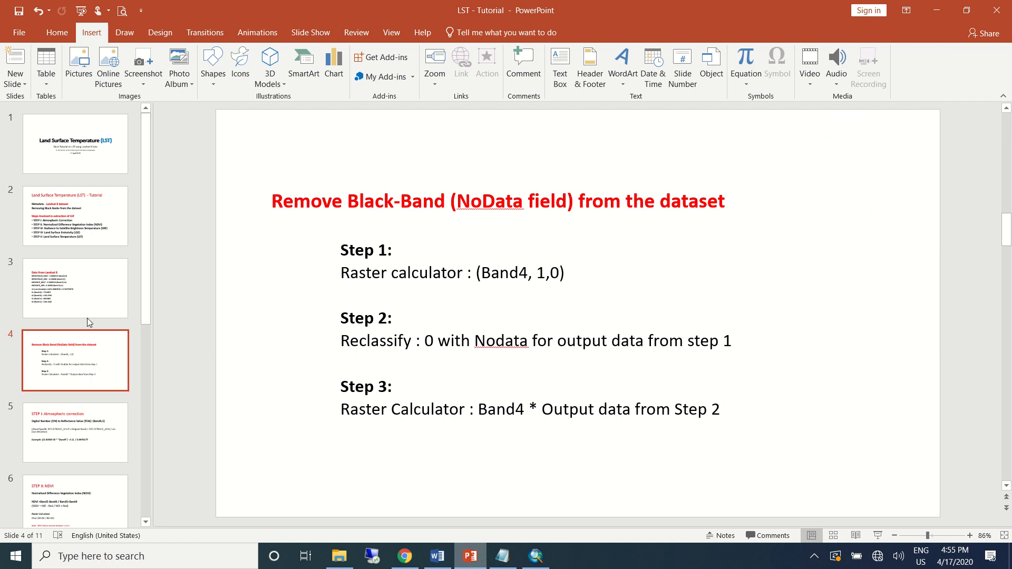
mouse_move(100, 332)
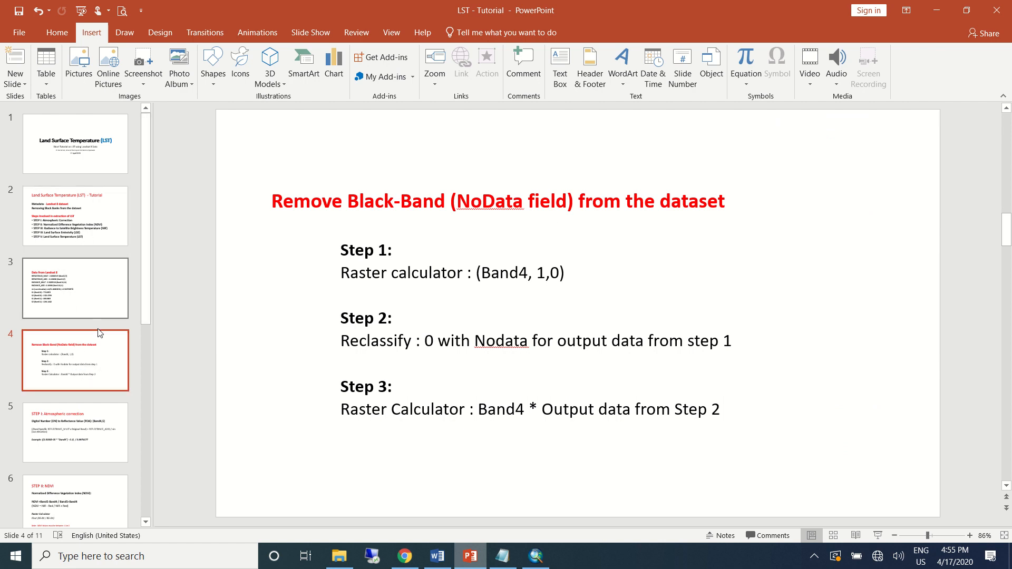
Show slide 2, the LST tutorial overview listing Steps I–V
click(75, 216)
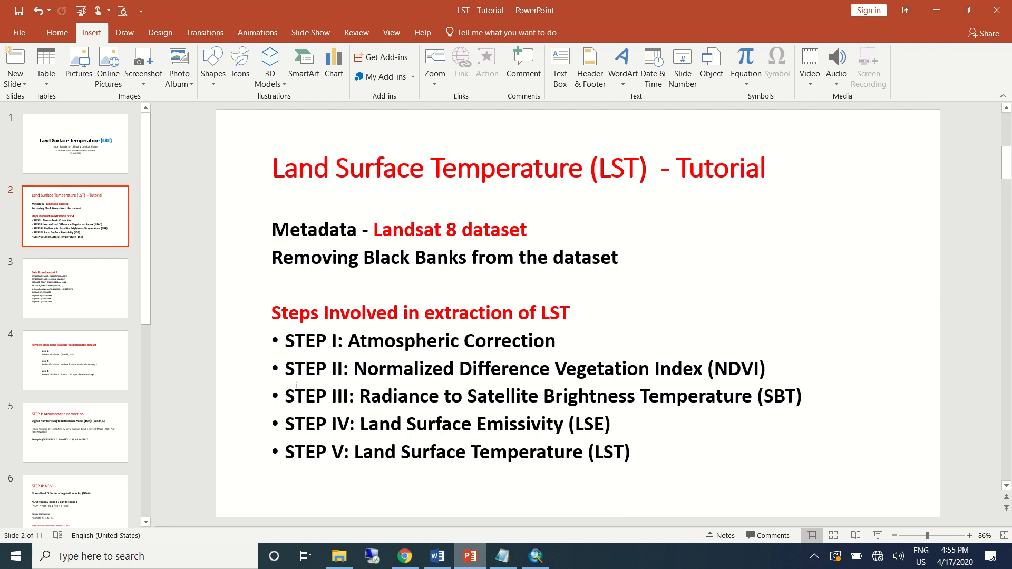
mouse_move(608, 459)
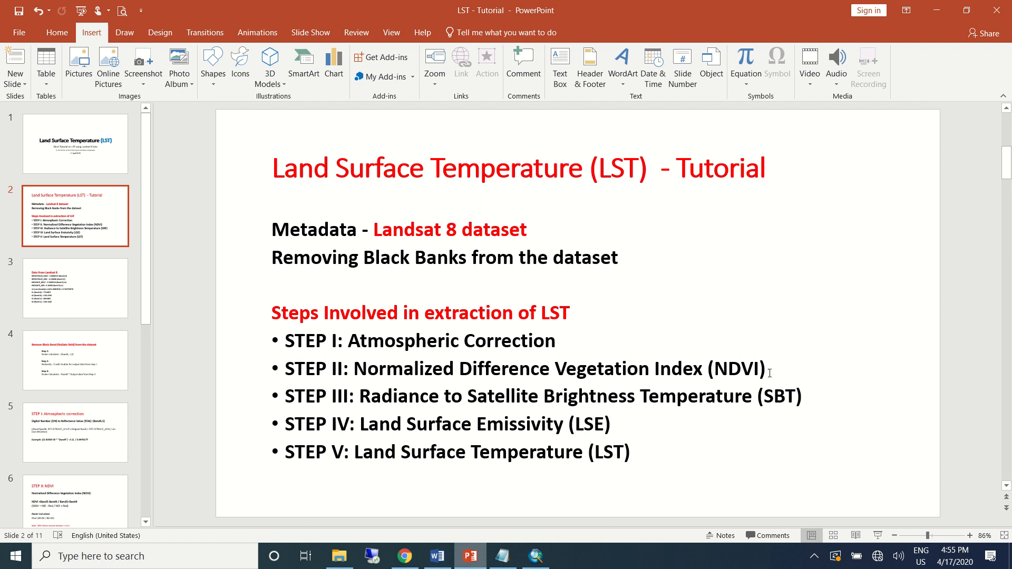
mouse_move(536, 397)
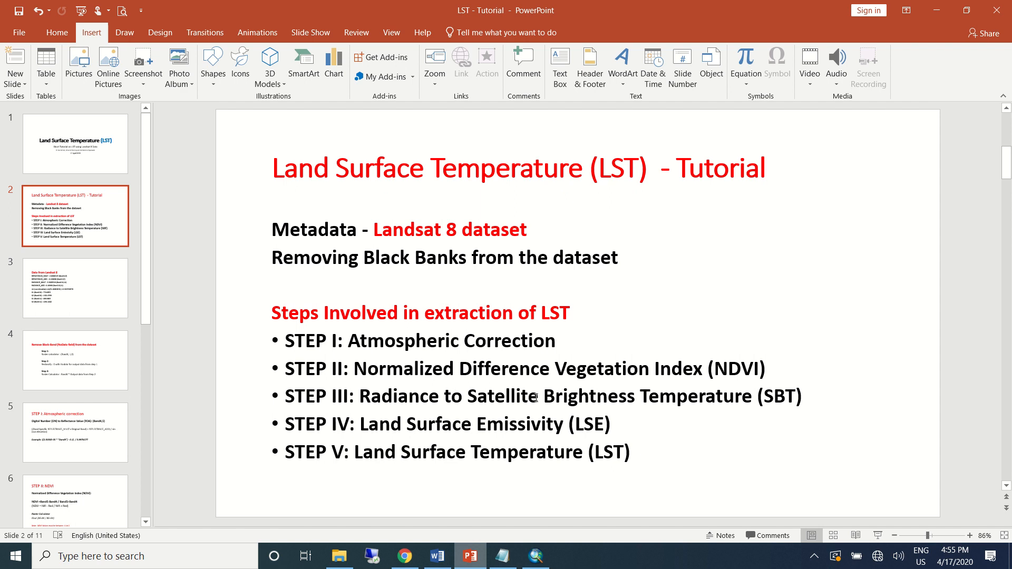
mouse_move(676, 400)
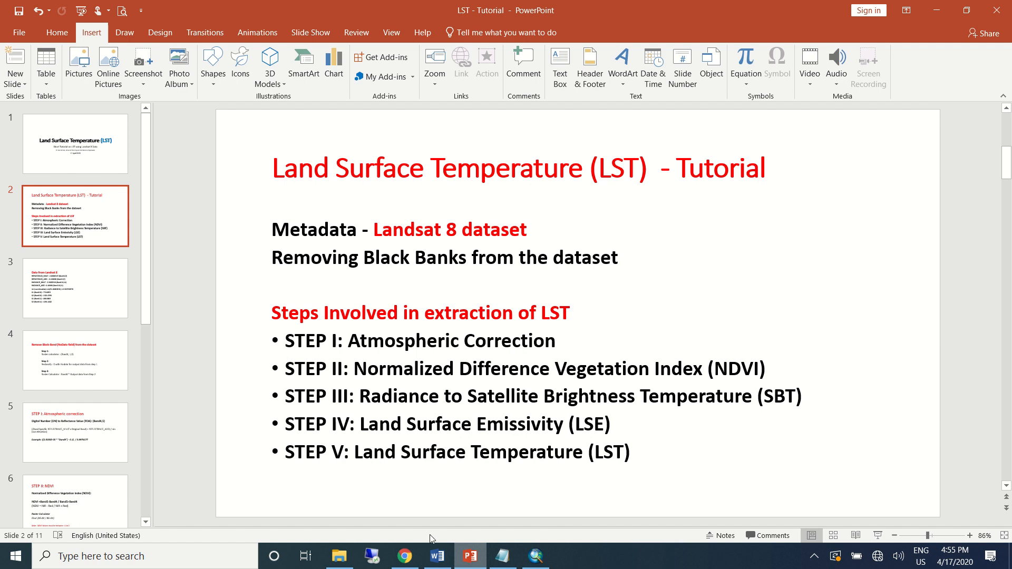
mouse_move(463, 402)
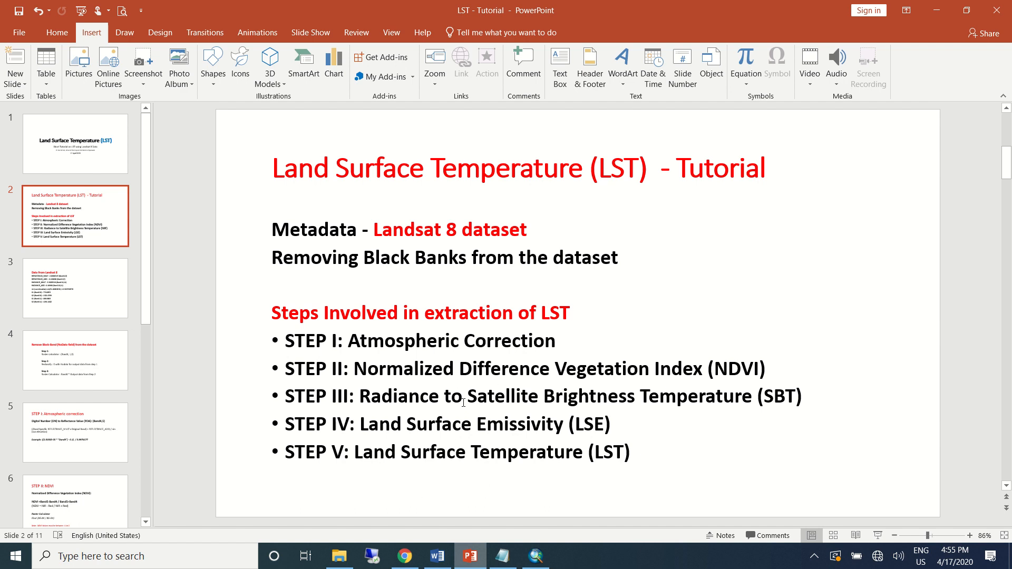
mouse_move(464, 406)
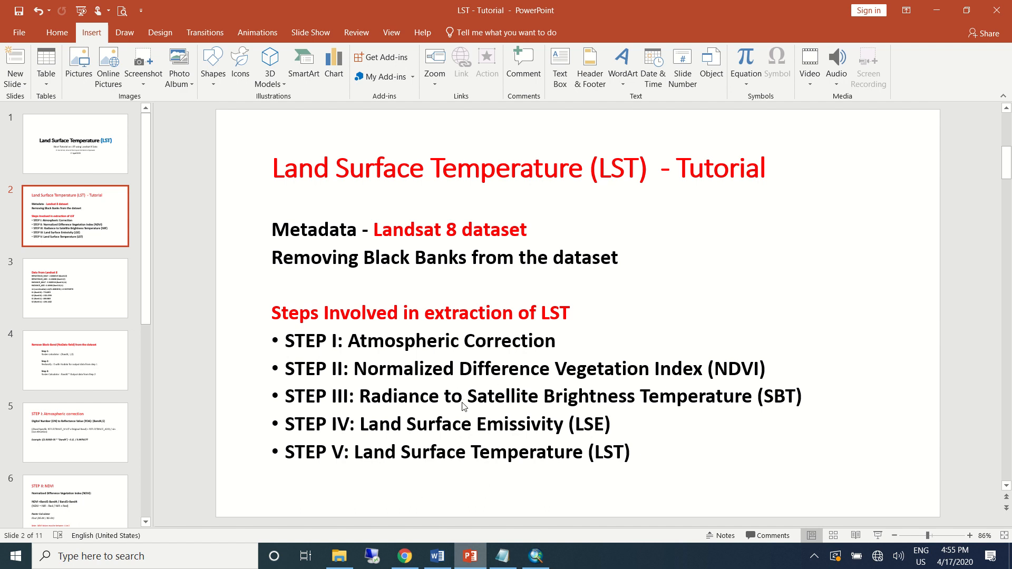